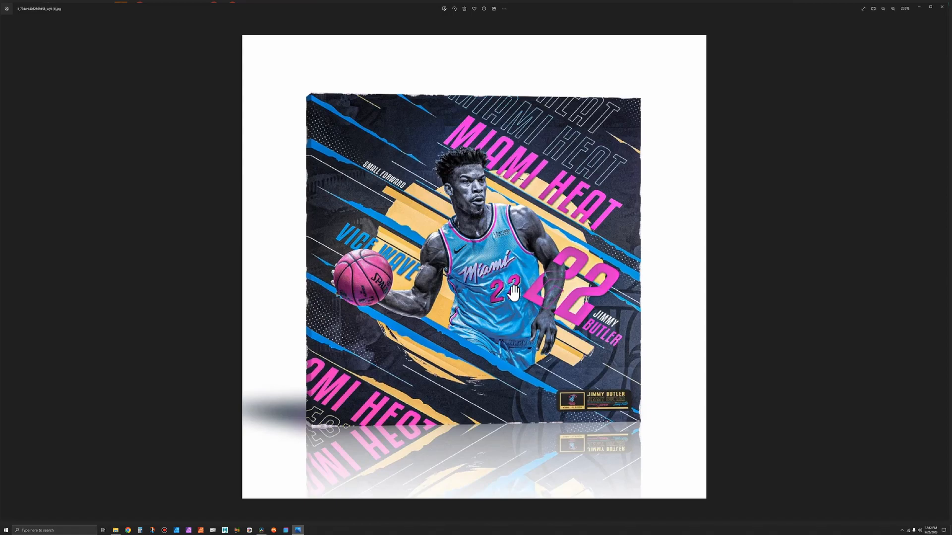
{"action": "mouse_move", "coordinate": [800, 282]}
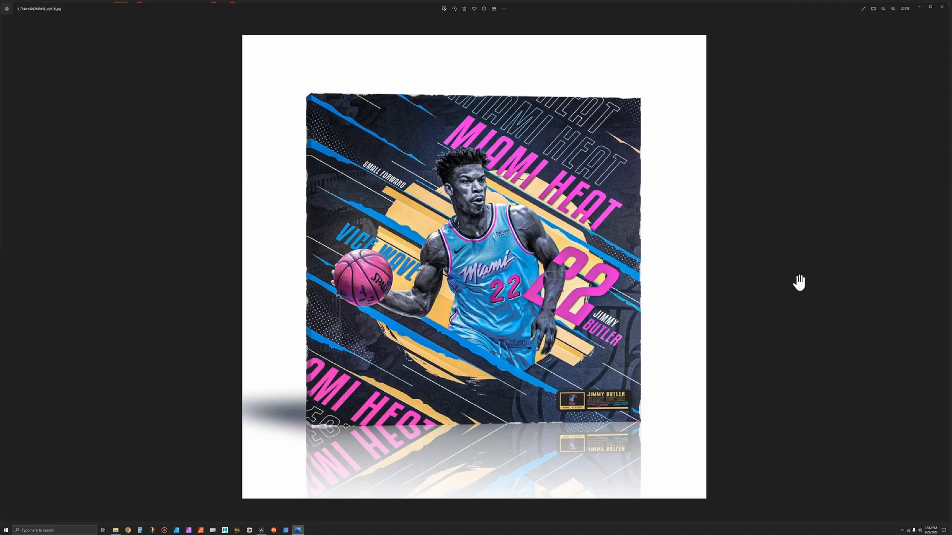
{"action": "mouse_move", "coordinate": [876, 307]}
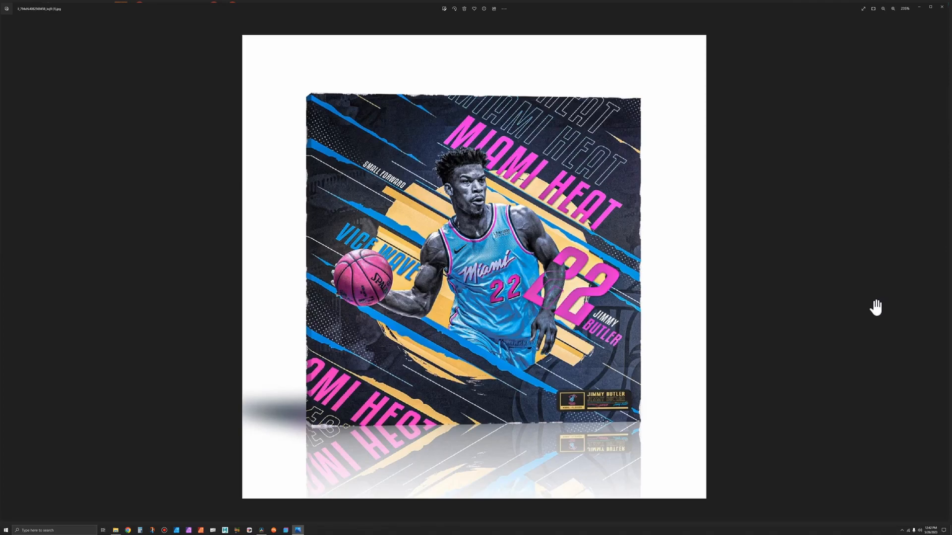
{"action": "mouse_move", "coordinate": [638, 354]}
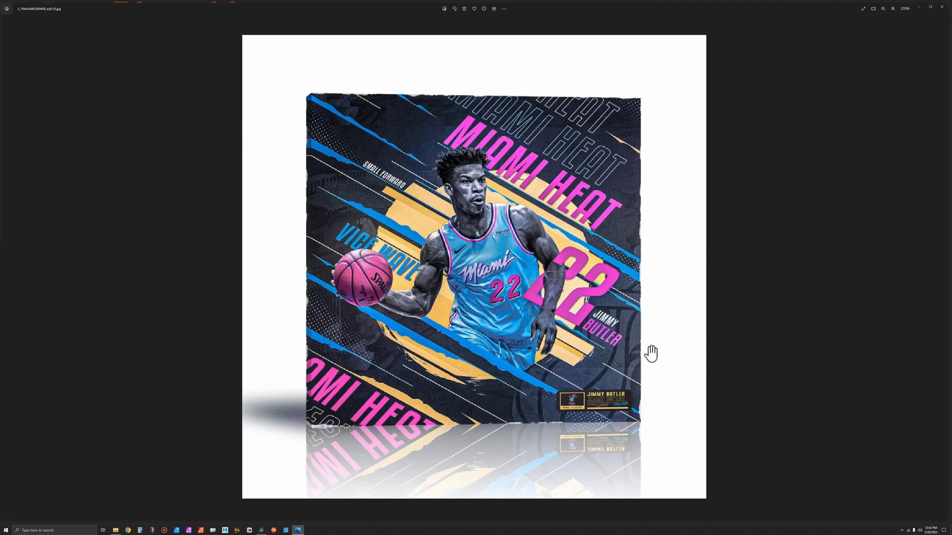
{"action": "mouse_move", "coordinate": [663, 297]}
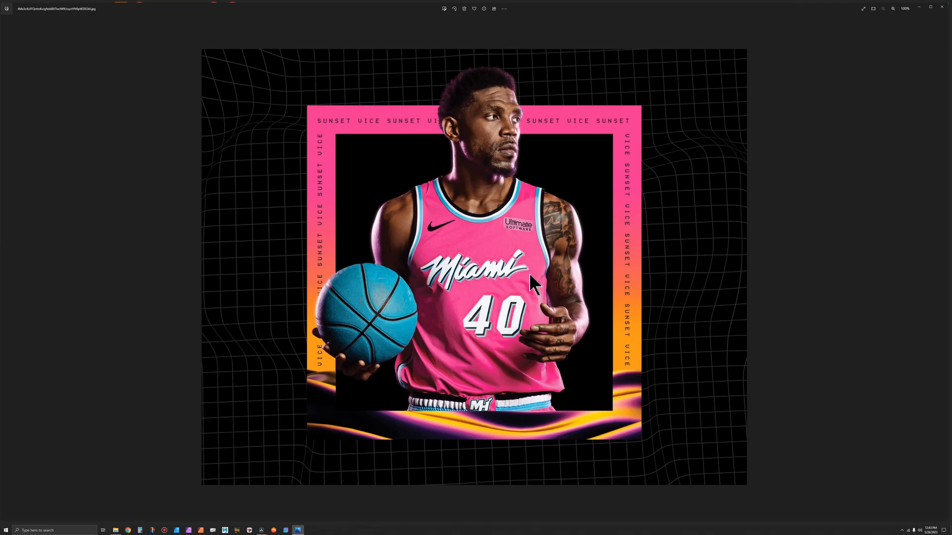
{"action": "mouse_move", "coordinate": [476, 376]}
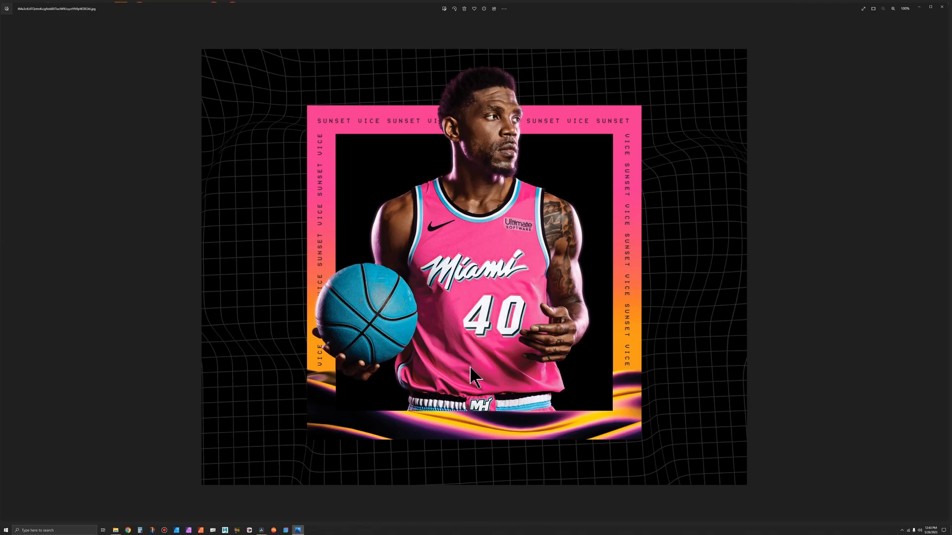
{"action": "mouse_move", "coordinate": [728, 287]}
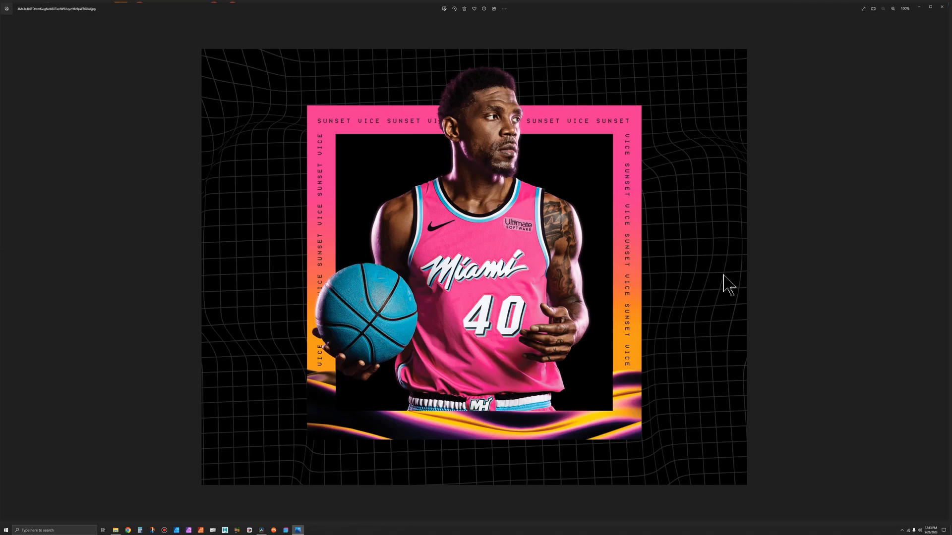
{"action": "mouse_move", "coordinate": [720, 356]}
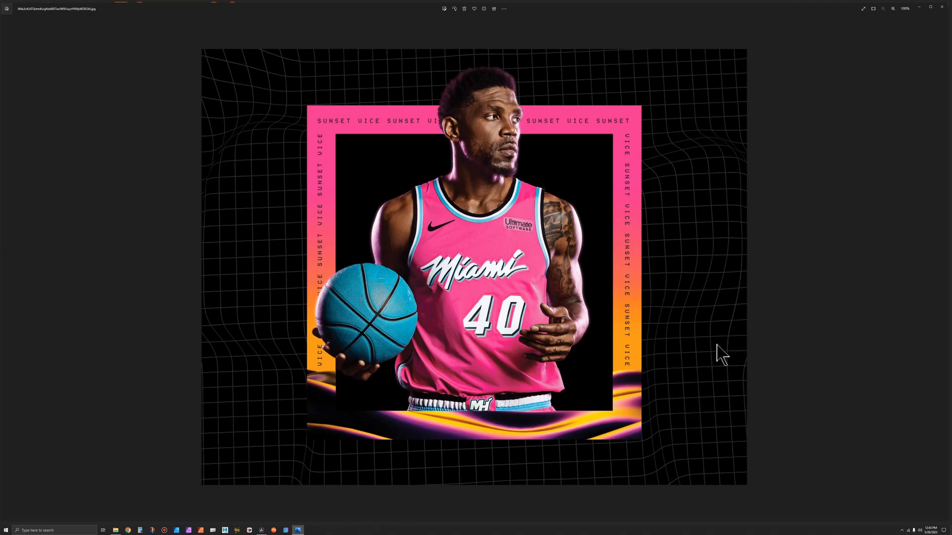
{"action": "mouse_move", "coordinate": [704, 460]}
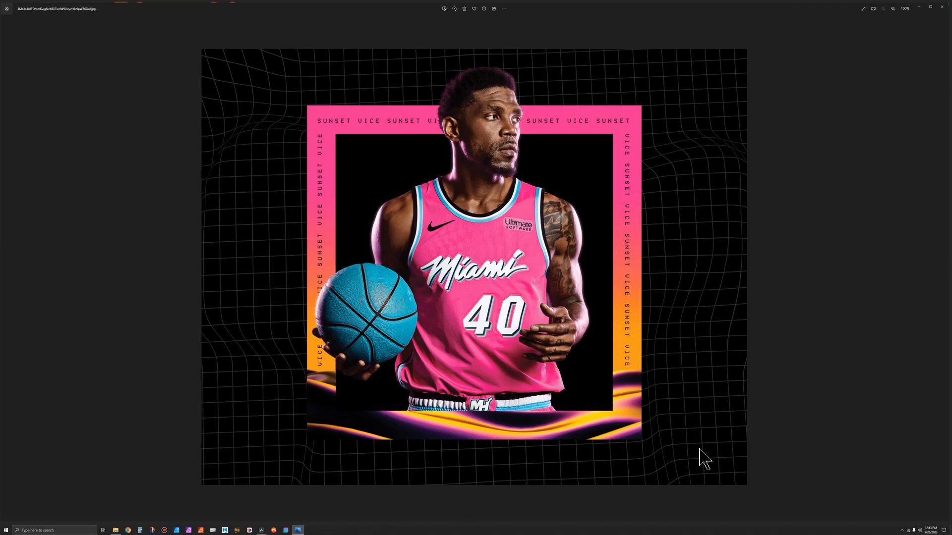
{"action": "mouse_move", "coordinate": [698, 461]}
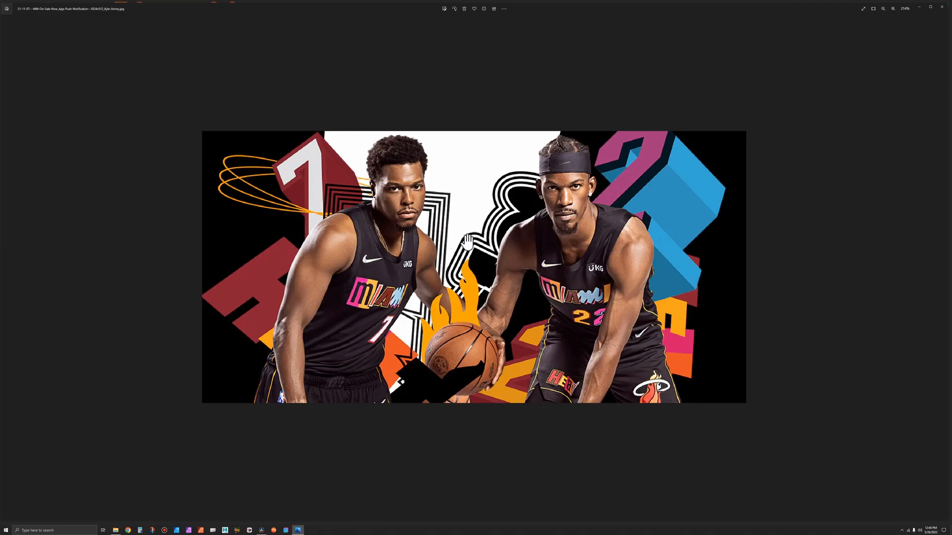
Switch from Windows Photos to the Jimmy Butler motion graphic project in Resolve.
{"action": "left_click", "coordinate": [297, 530]}
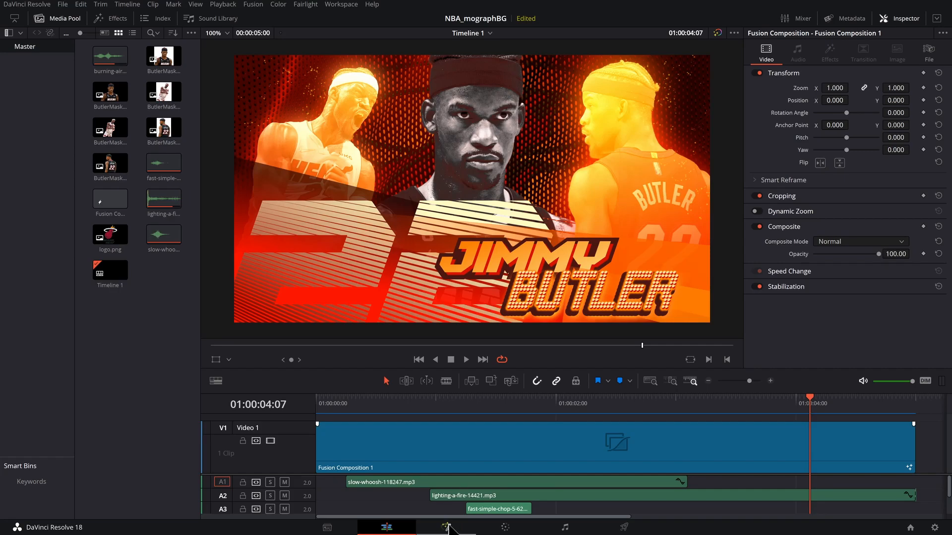
Show Fusion Composition 1's full node graph on the Fusion page.
{"action": "left_click", "coordinate": [447, 527]}
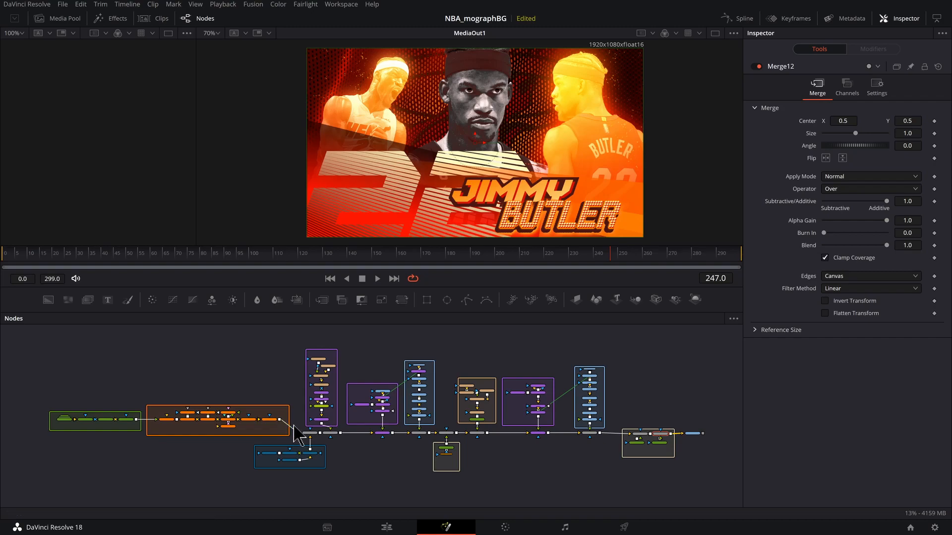
{"action": "mouse_move", "coordinate": [69, 420]}
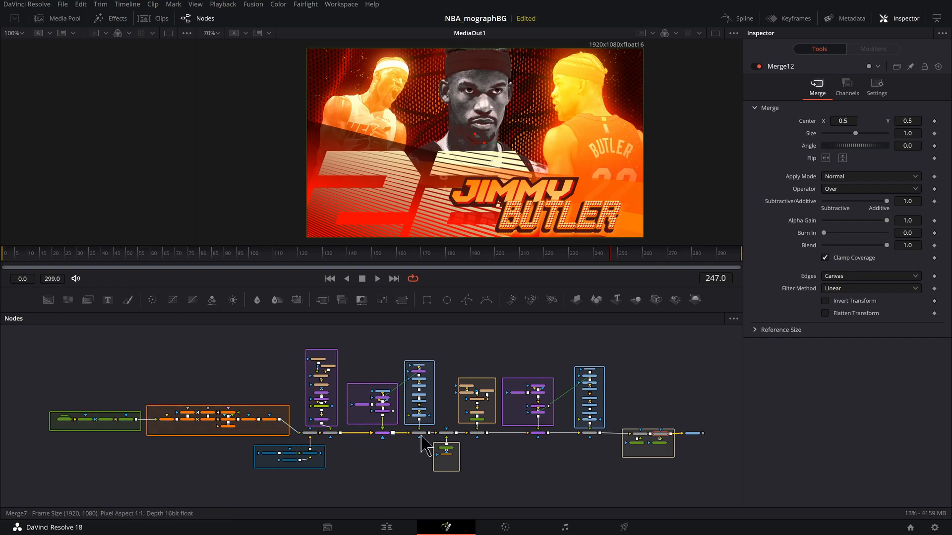
{"action": "mouse_move", "coordinate": [22, 322]}
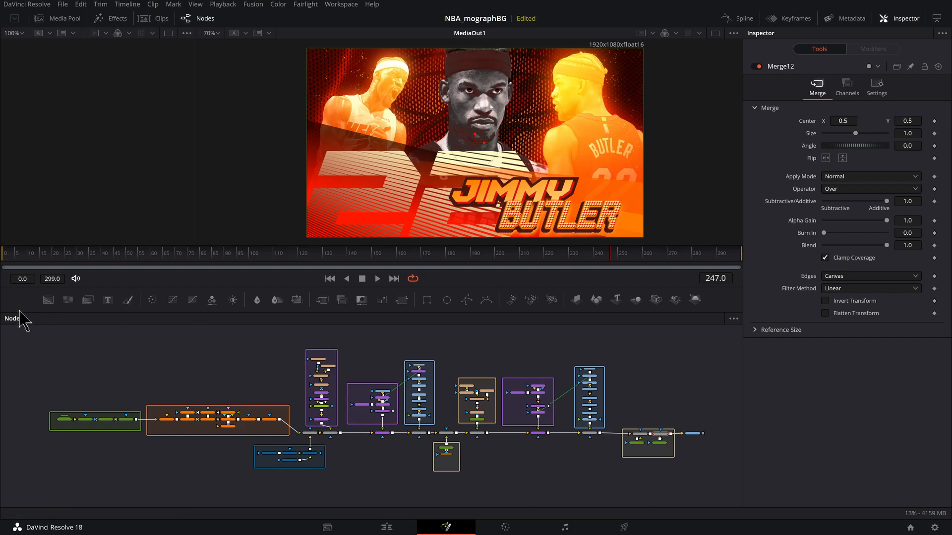
{"action": "mouse_move", "coordinate": [743, 393]}
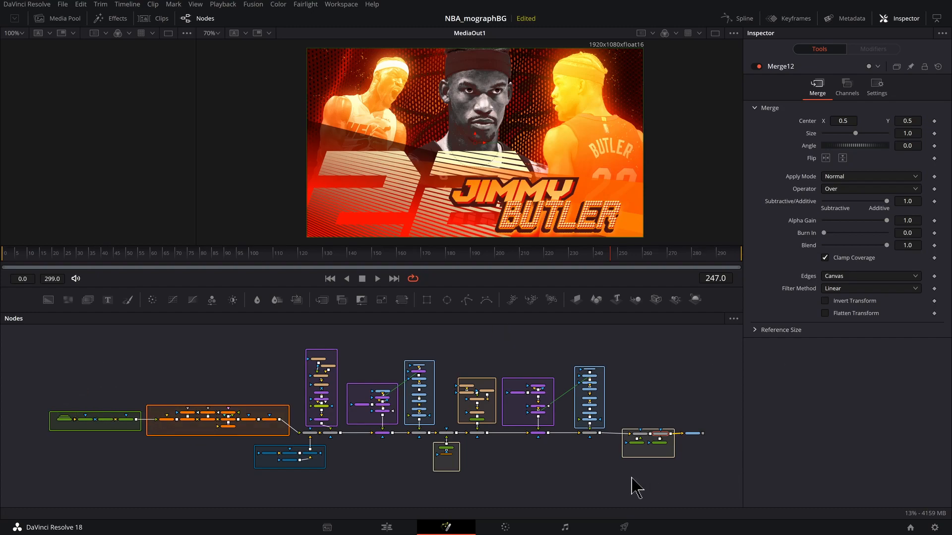
{"action": "mouse_move", "coordinate": [557, 440]}
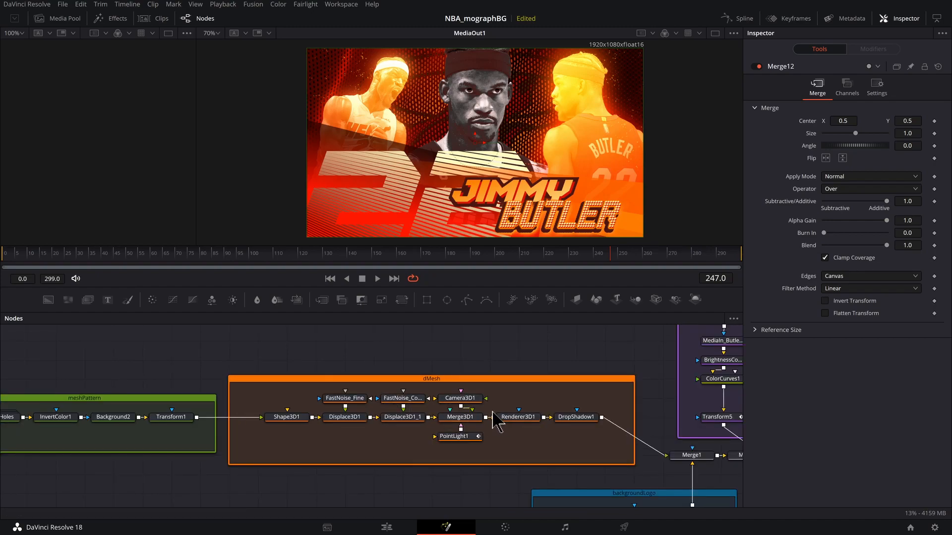
{"action": "mouse_move", "coordinate": [581, 416]}
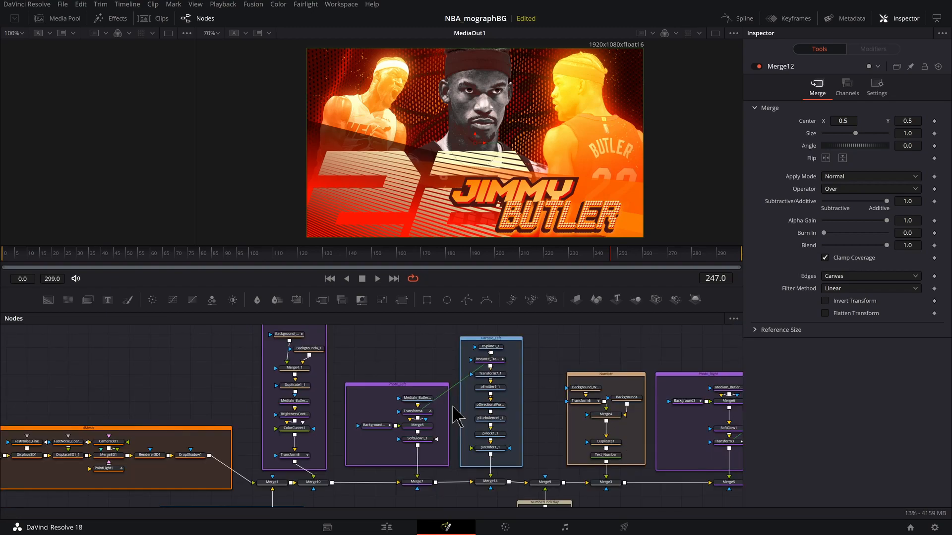
{"action": "mouse_move", "coordinate": [492, 374]}
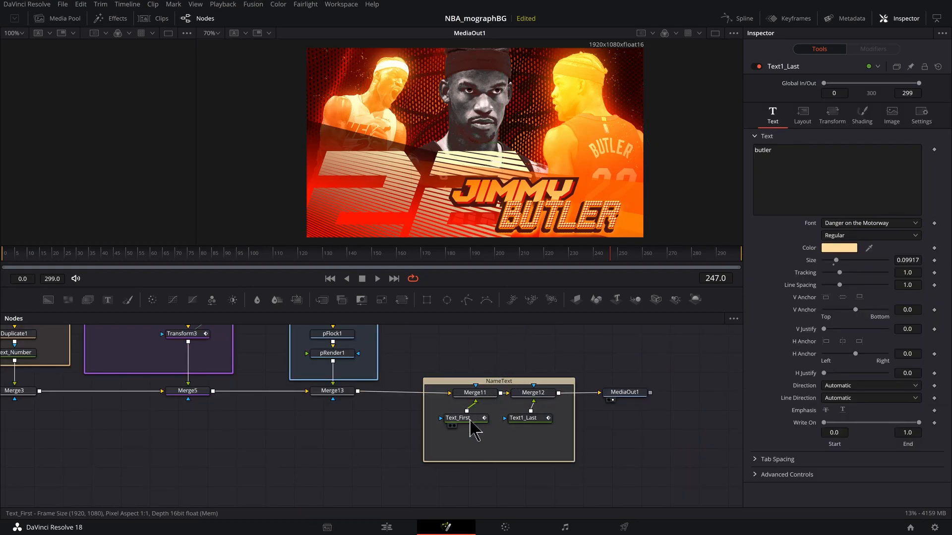
{"action": "left_click", "coordinate": [465, 418]}
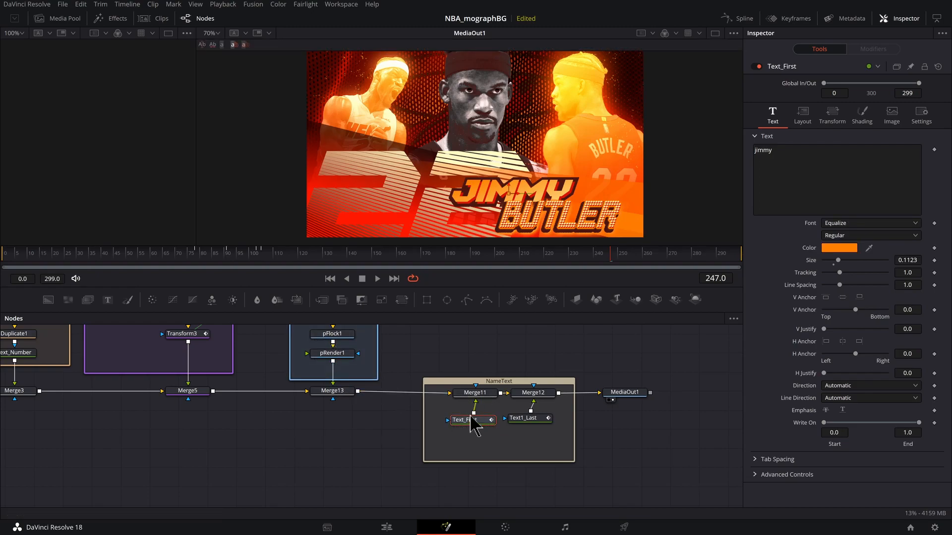
{"action": "left_click", "coordinate": [528, 418]}
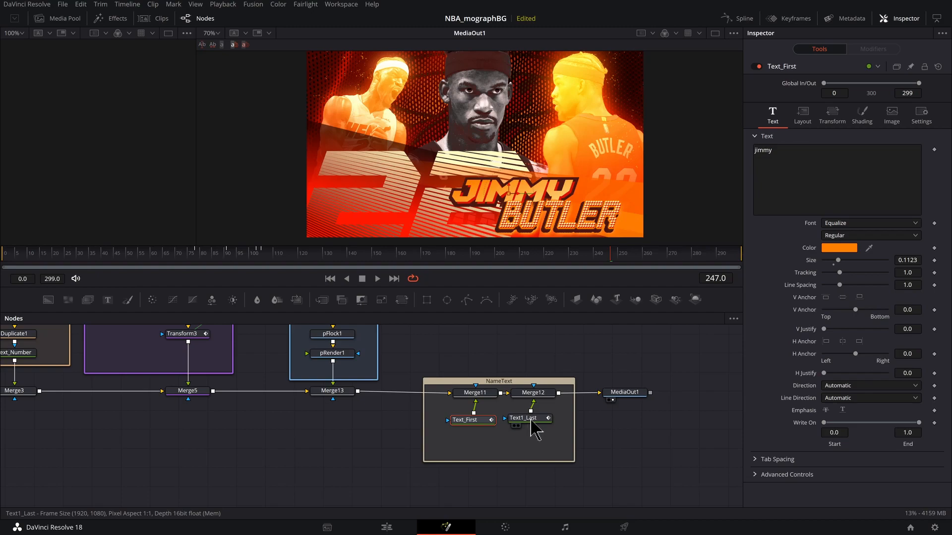
{"action": "left_click", "coordinate": [525, 419]}
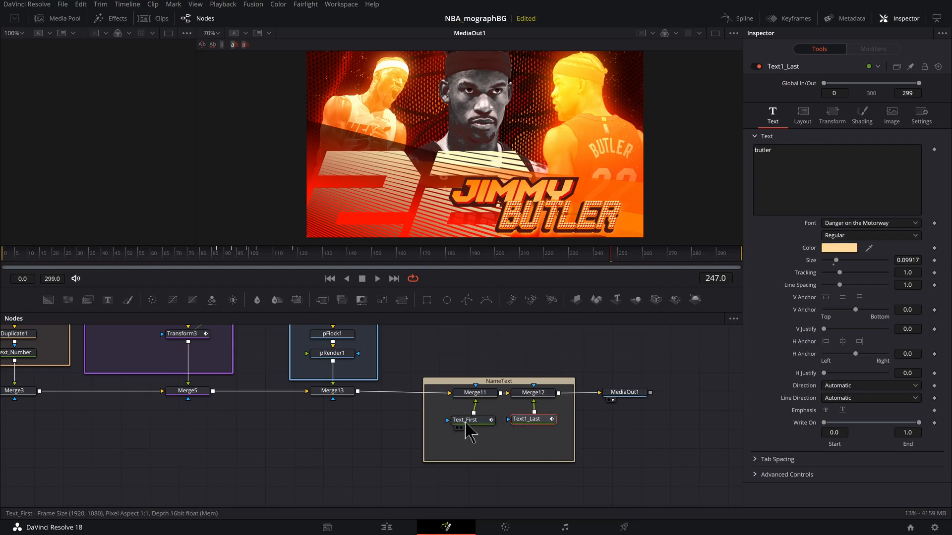
{"action": "left_click", "coordinate": [472, 420]}
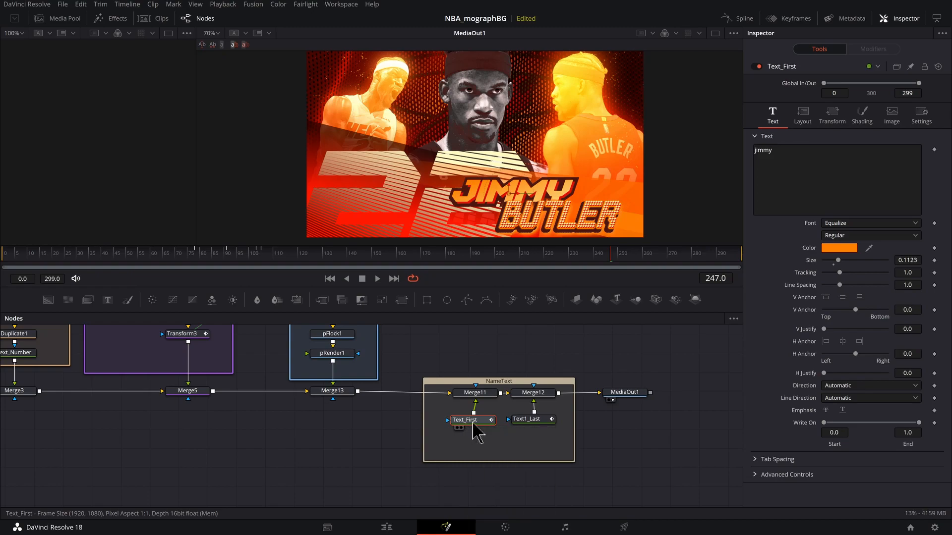
{"action": "mouse_move", "coordinate": [470, 431]}
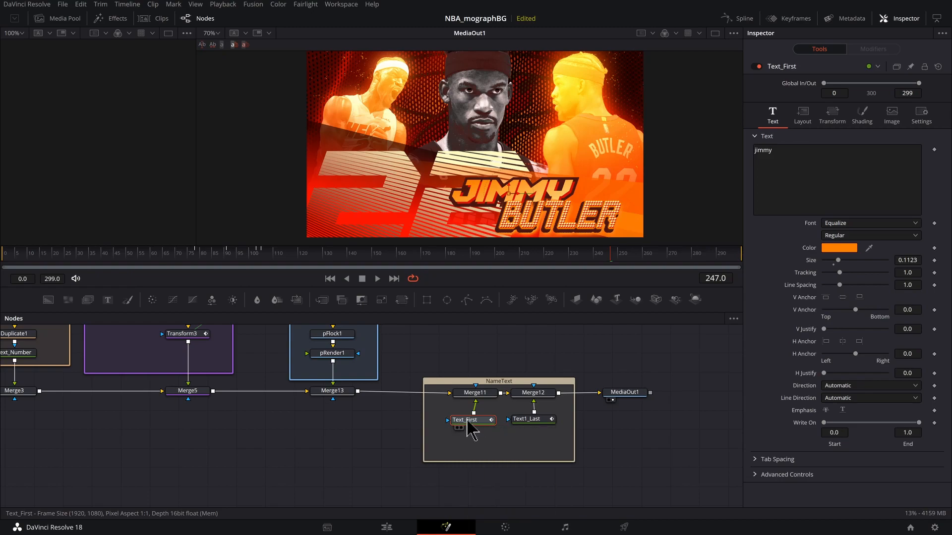
{"action": "mouse_move", "coordinate": [466, 432]}
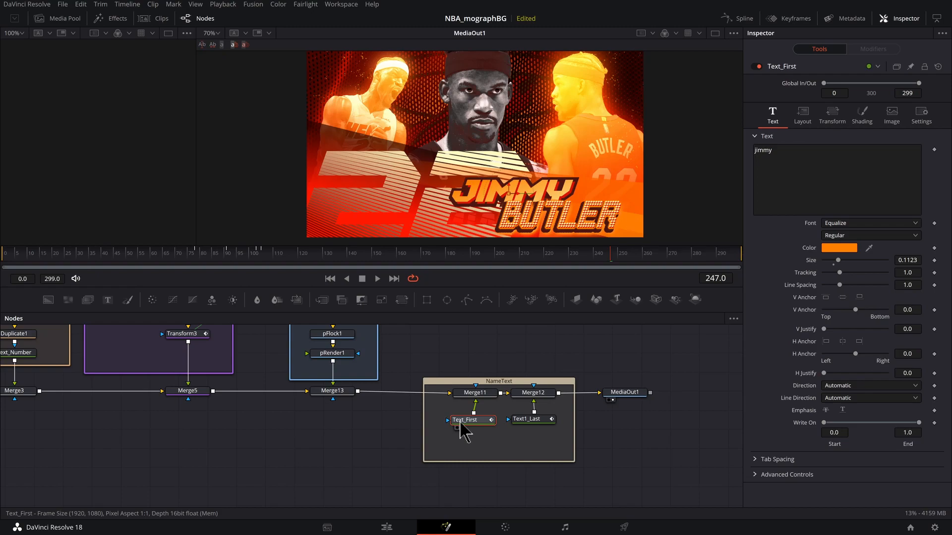
{"action": "mouse_move", "coordinate": [481, 439]}
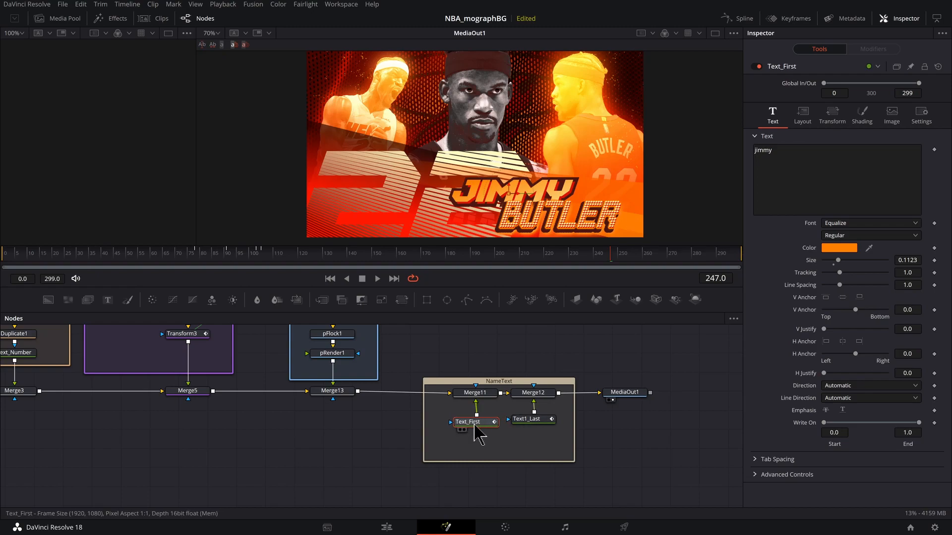
{"action": "left_click", "coordinate": [532, 419]}
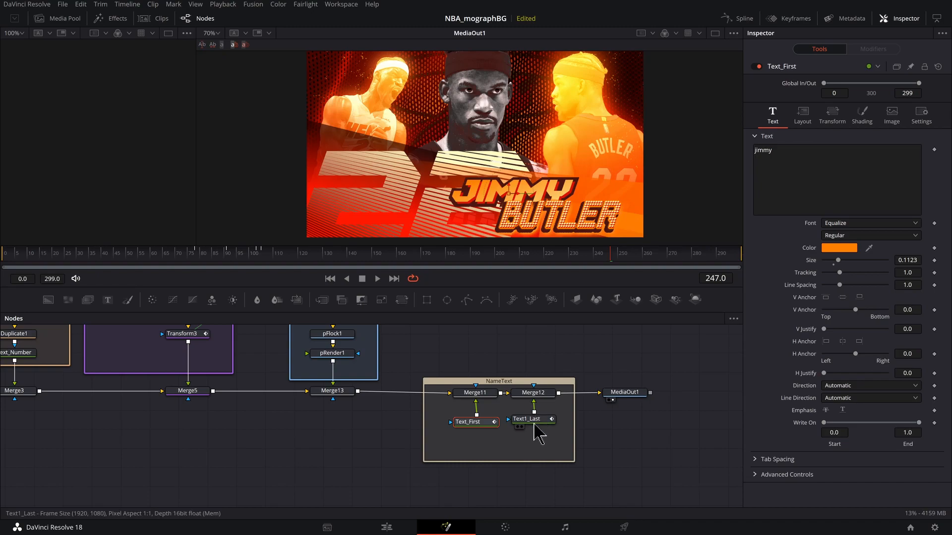
{"action": "left_click", "coordinate": [468, 422]}
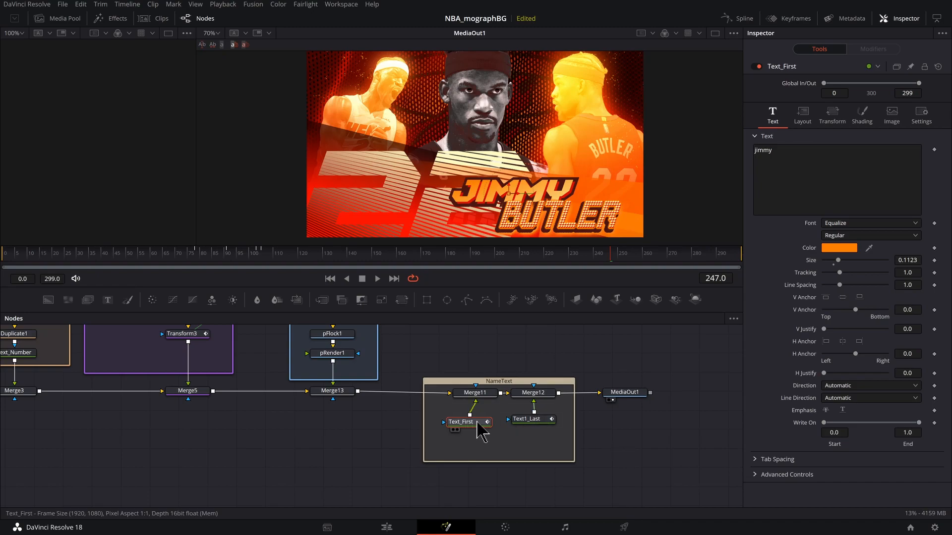
{"action": "left_click", "coordinate": [532, 421]}
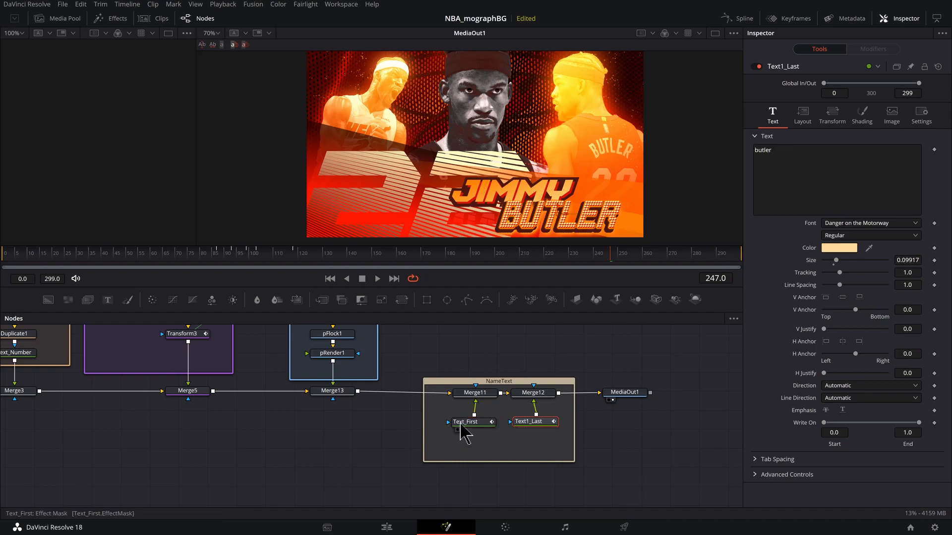
{"action": "mouse_move", "coordinate": [686, 470]}
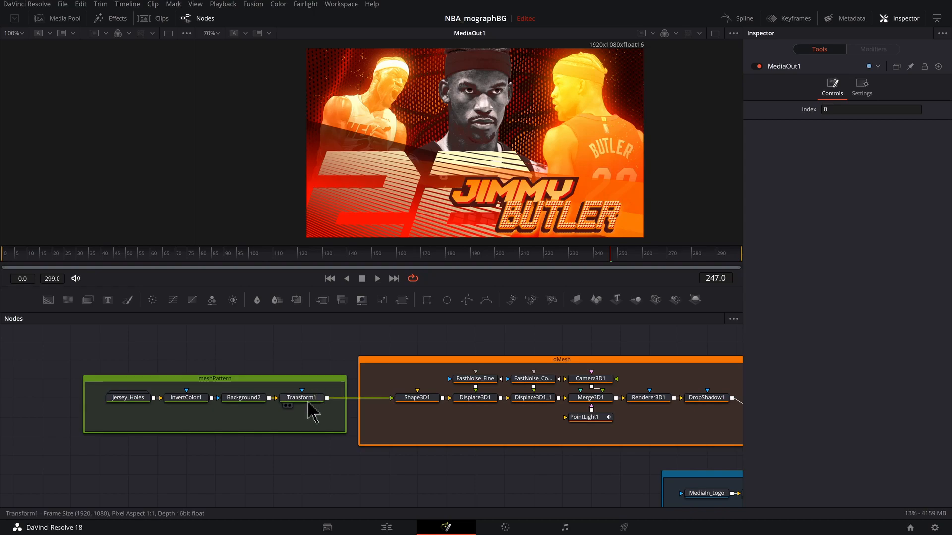
Preview the jersey_Holes ellipses, then view meshPattern's Transform1 tiled dot pattern.
{"action": "left_click", "coordinate": [302, 398]}
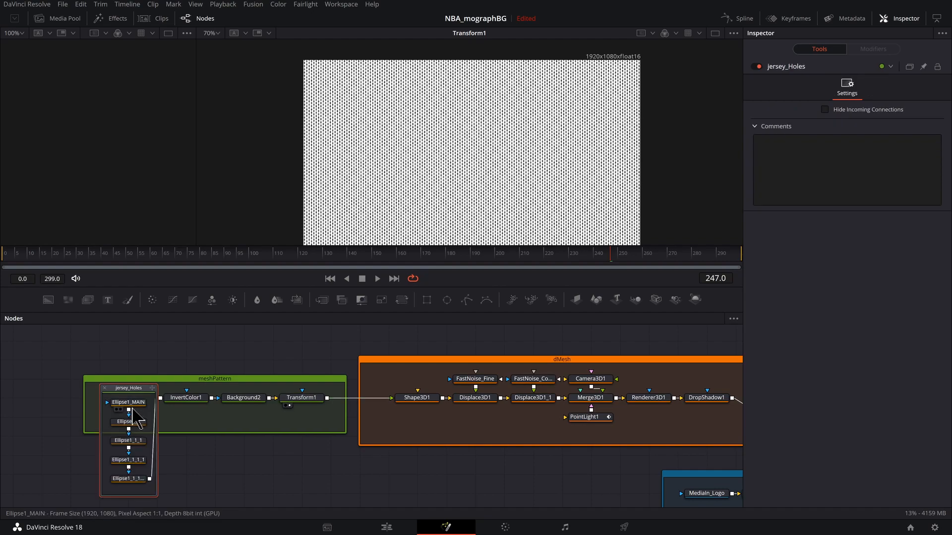
{"action": "left_click", "coordinate": [128, 402]}
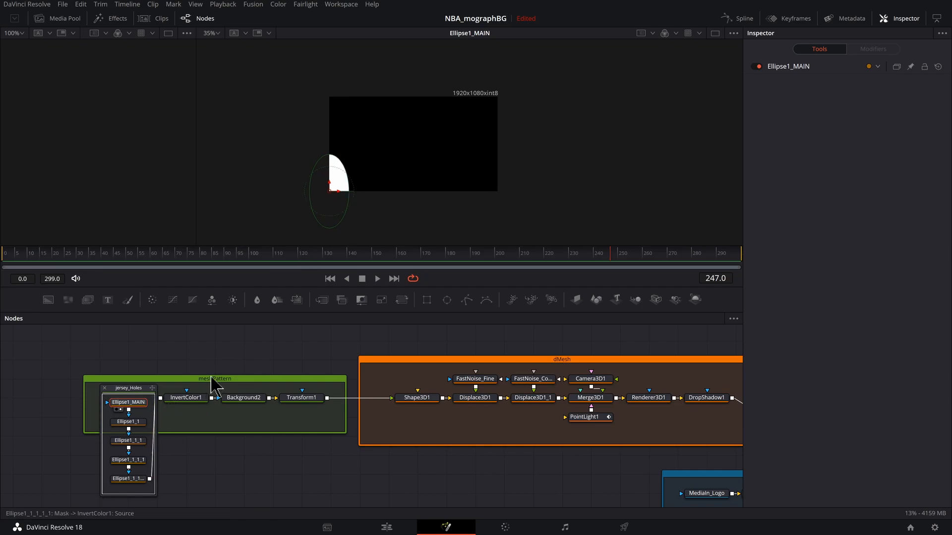
{"action": "left_click", "coordinate": [127, 478]}
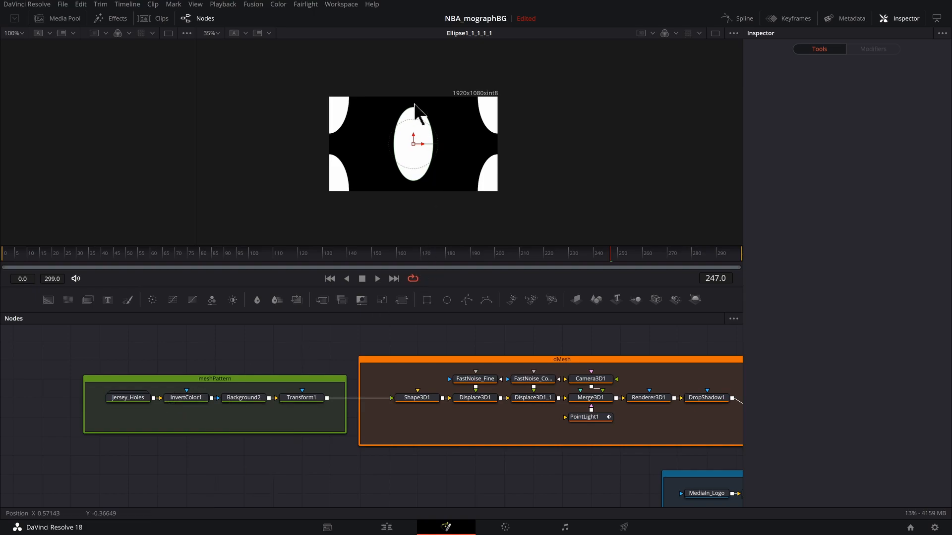
{"action": "mouse_move", "coordinate": [410, 160]}
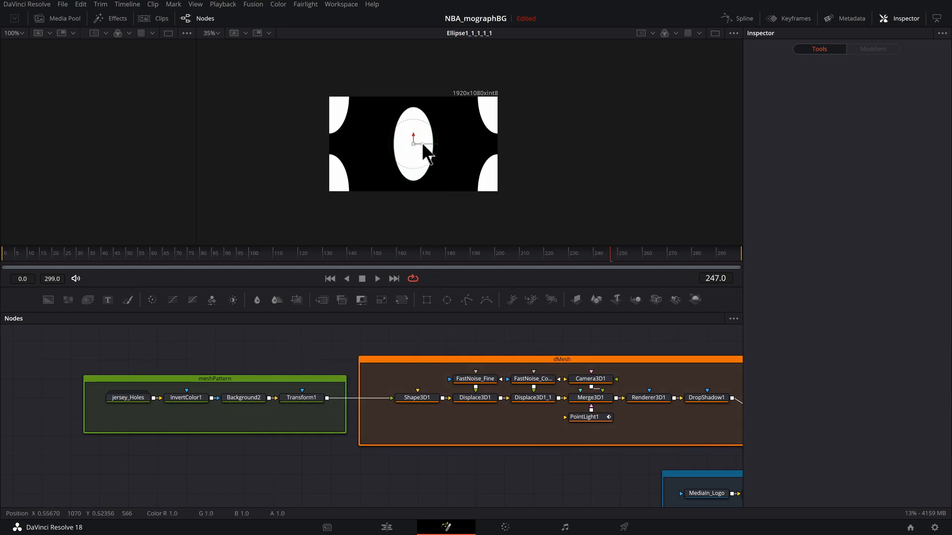
{"action": "left_click", "coordinate": [301, 397]}
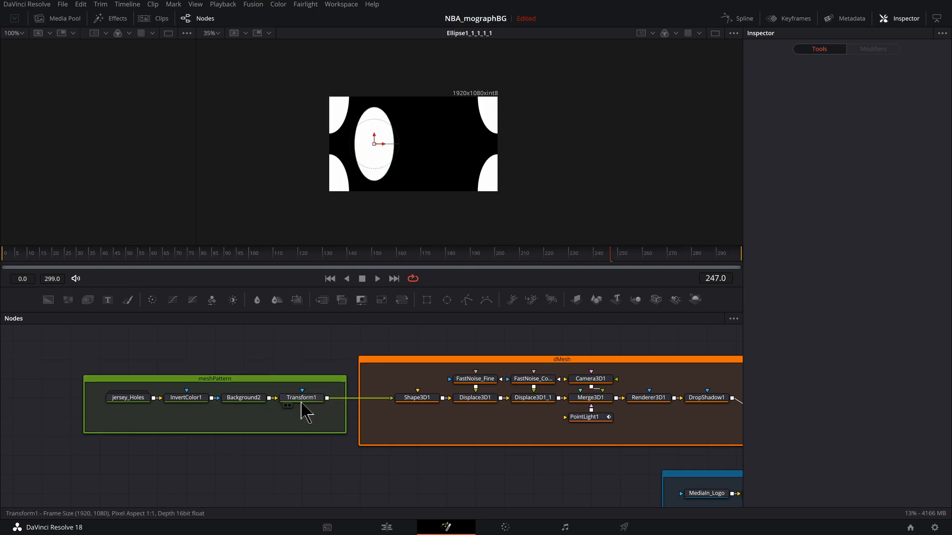
{"action": "left_click", "coordinate": [302, 398]}
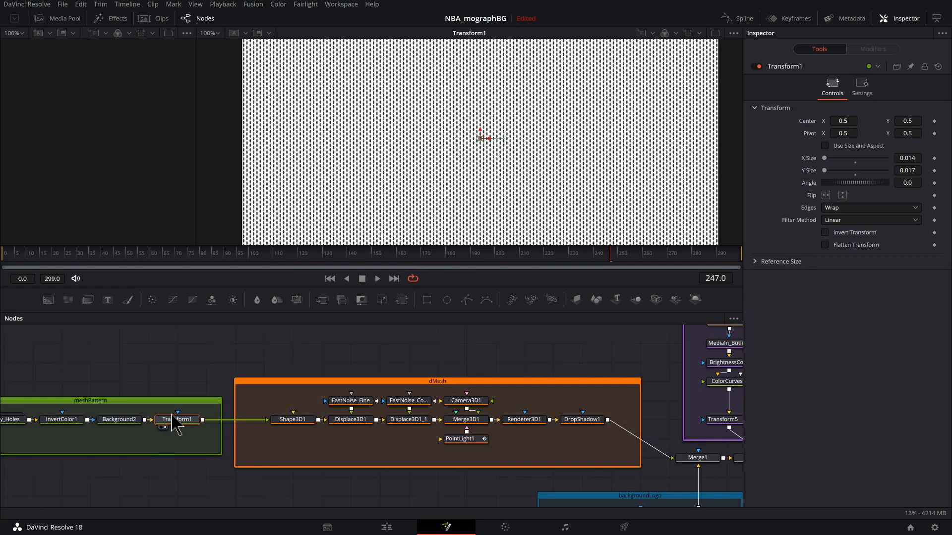
{"action": "mouse_move", "coordinate": [293, 176]}
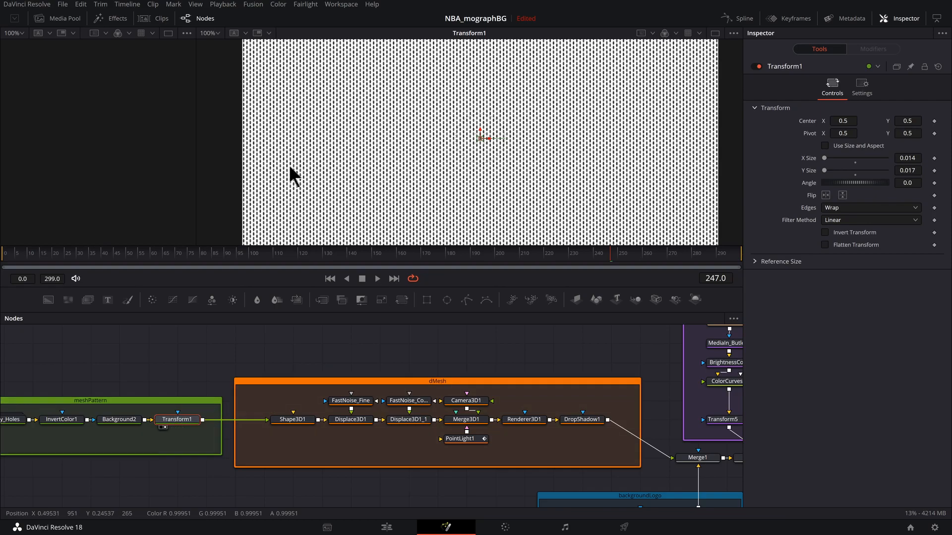
{"action": "mouse_move", "coordinate": [560, 351]}
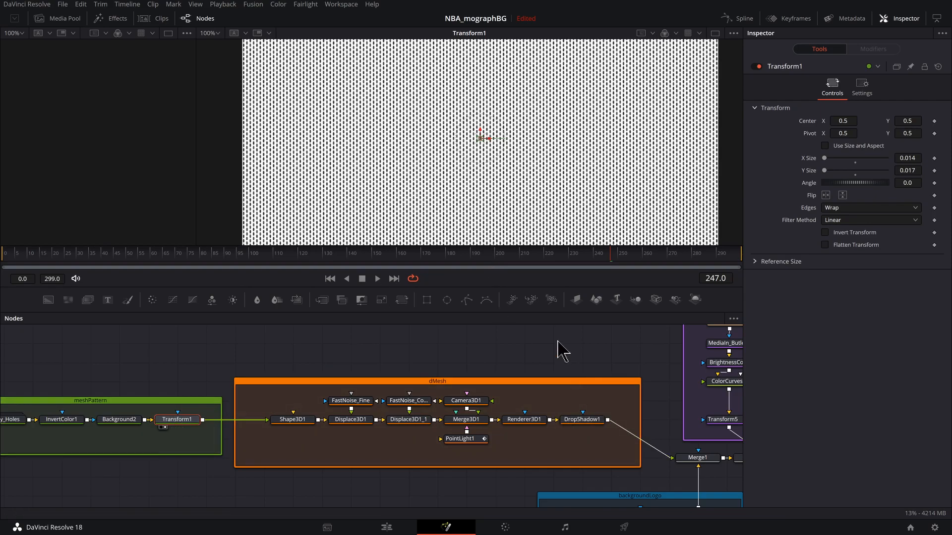
View DropShadow1's red dot-mesh wave, checking Displace3D1_1's settings in between.
{"action": "left_click", "coordinate": [581, 419]}
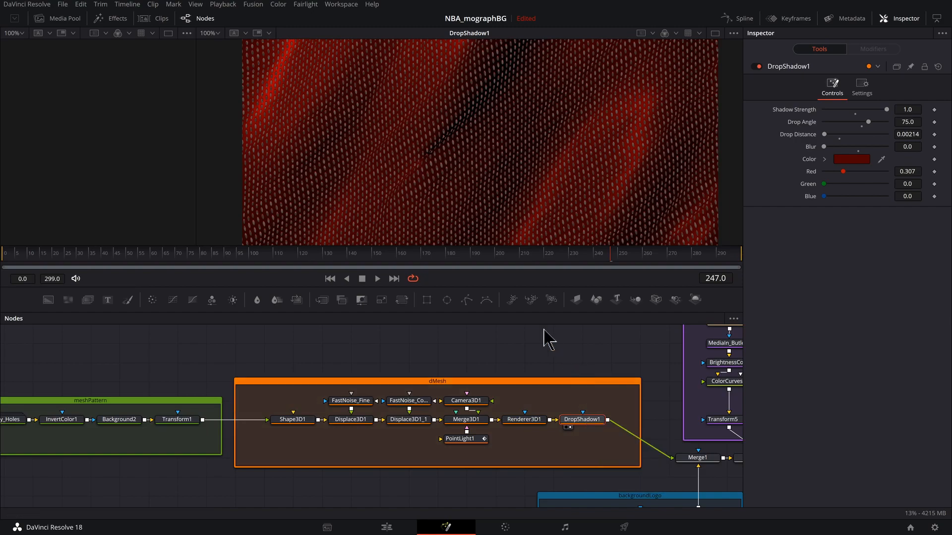
{"action": "mouse_move", "coordinate": [492, 203]}
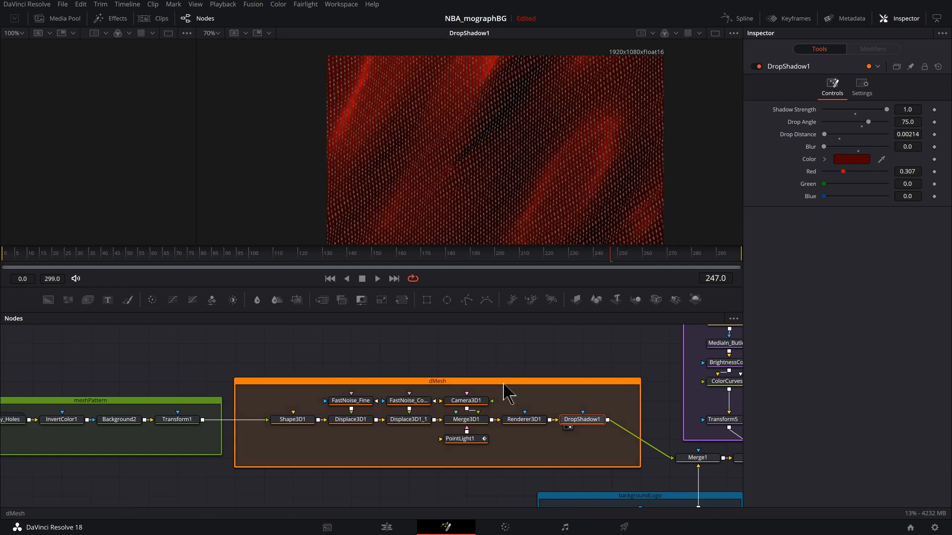
{"action": "left_click", "coordinate": [408, 420]}
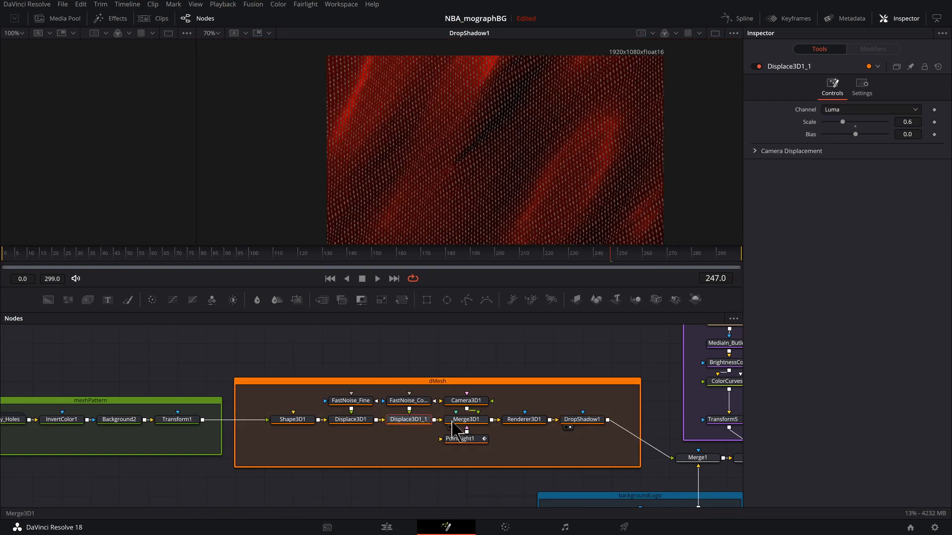
{"action": "mouse_move", "coordinate": [597, 200]}
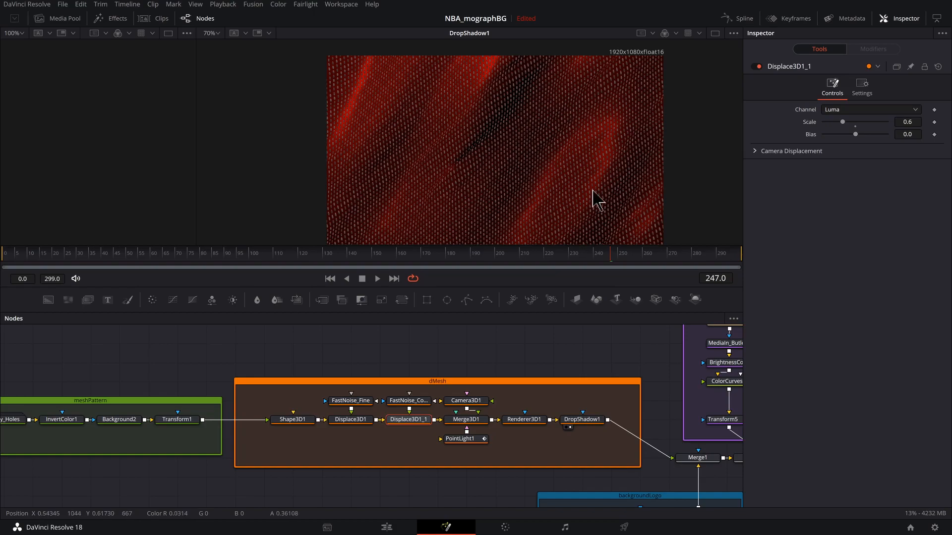
{"action": "mouse_move", "coordinate": [544, 425]}
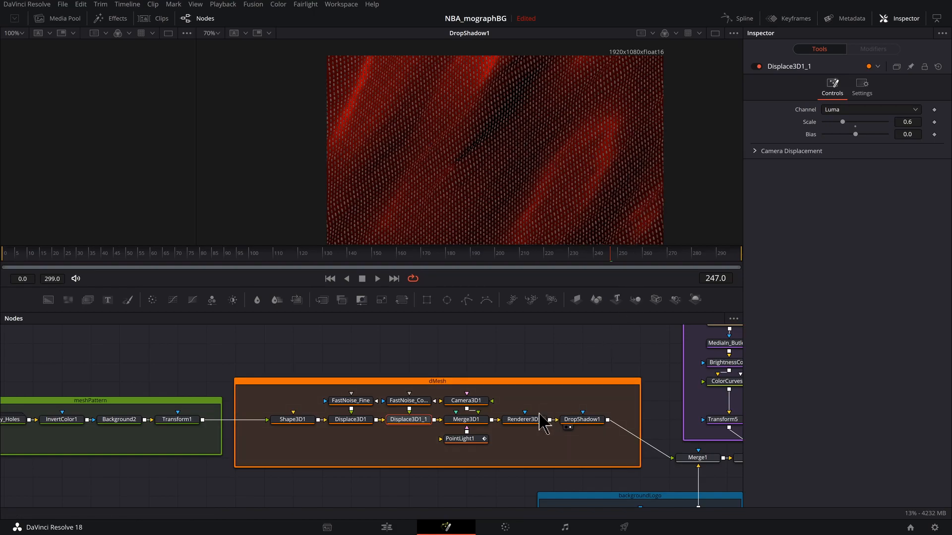
{"action": "left_click", "coordinate": [581, 419]}
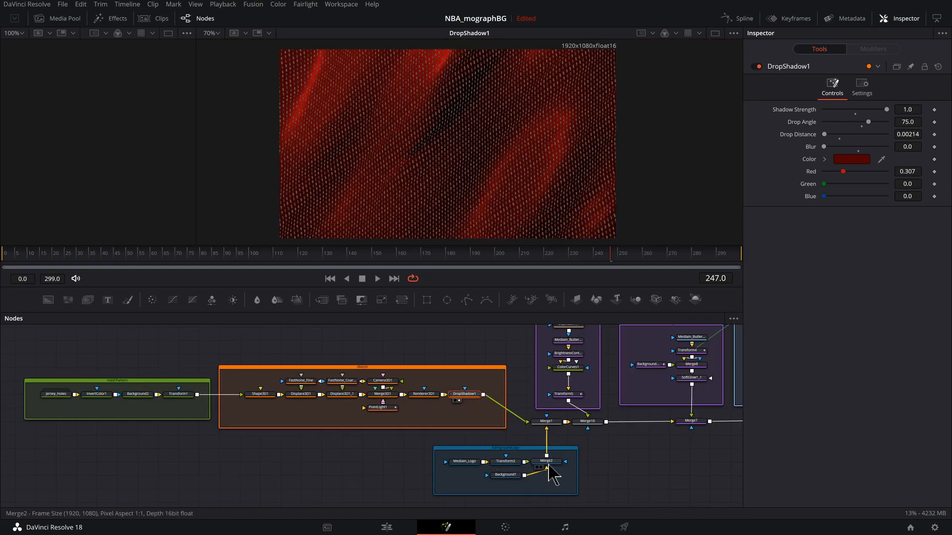
Preview backgroundLogo's Merge2 Heat logo composite and inspect the mesh-logo merge.
{"action": "left_click", "coordinate": [545, 461]}
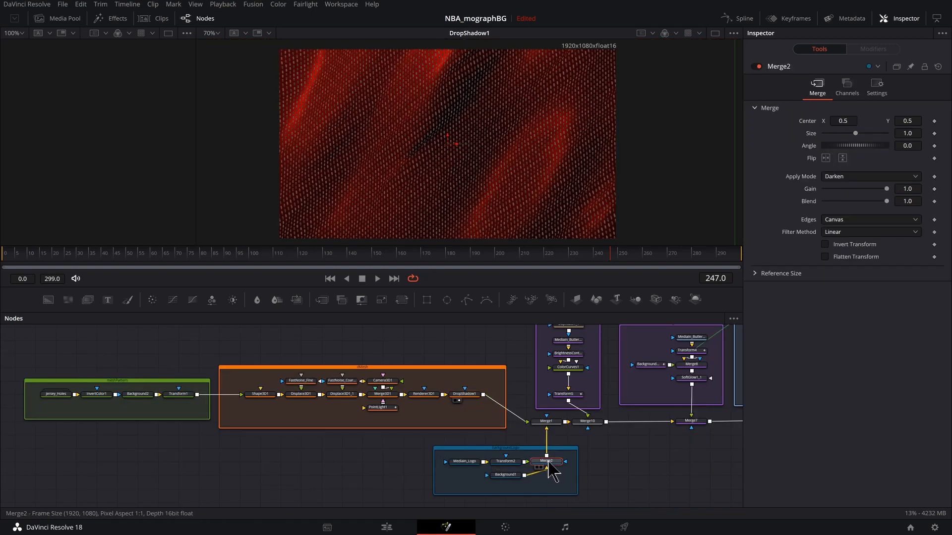
{"action": "left_click", "coordinate": [545, 462]}
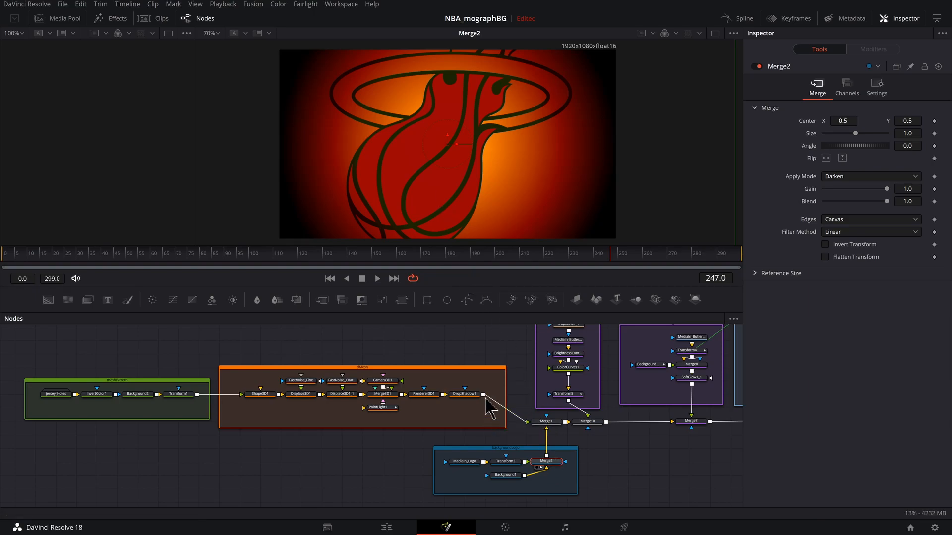
{"action": "mouse_move", "coordinate": [545, 421]}
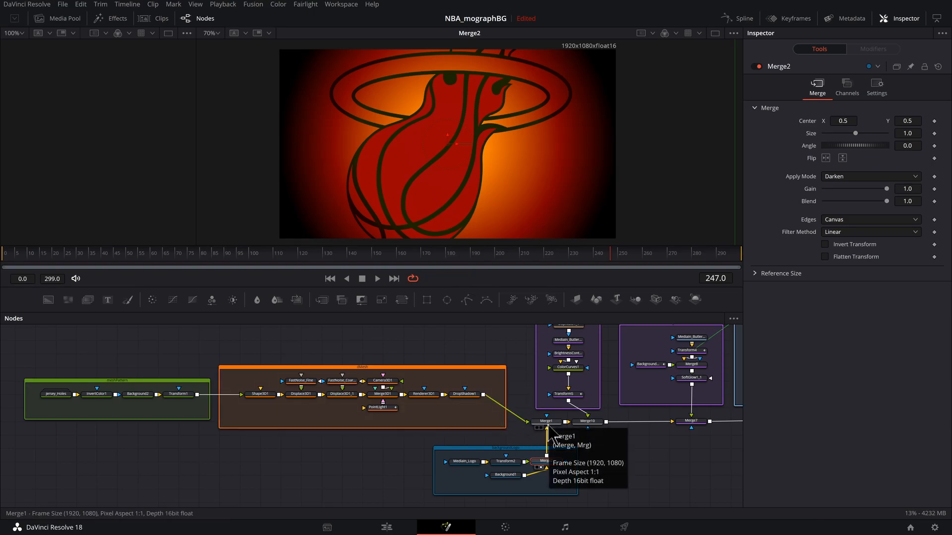
{"action": "left_click", "coordinate": [546, 421]}
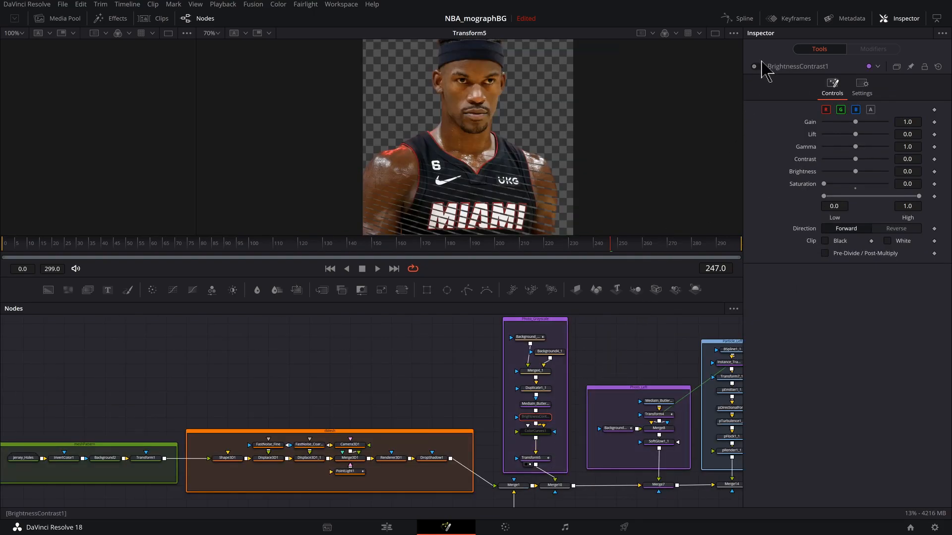
Toggle the portrait's BrightnessContrast1 and ColorCurves1 adjustments on and off.
{"action": "left_click", "coordinate": [755, 66]}
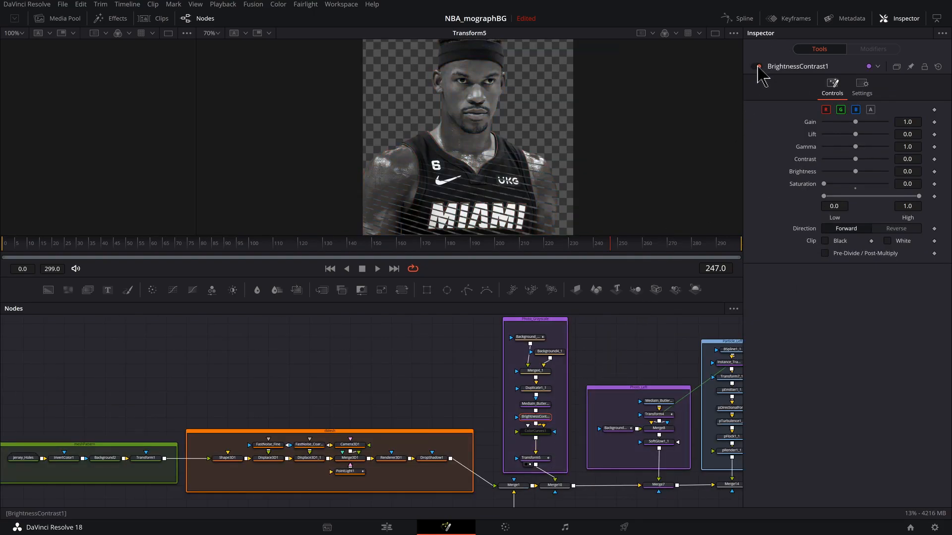
{"action": "left_click", "coordinate": [534, 431]}
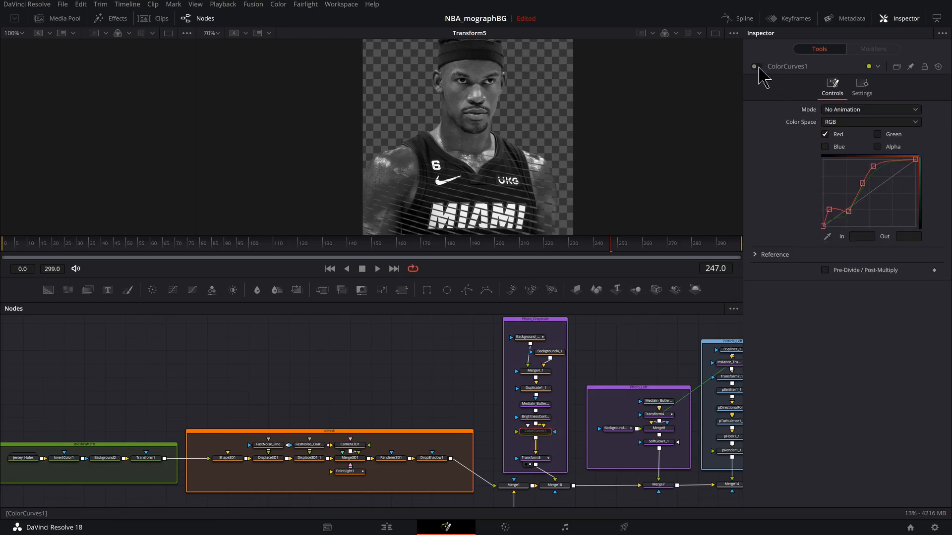
{"action": "left_click", "coordinate": [754, 66]}
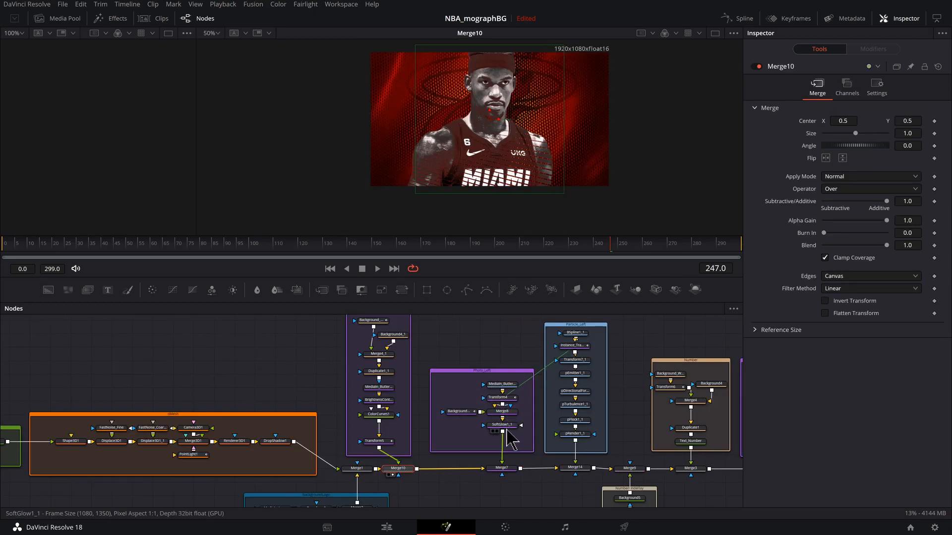
View SoftGlow1_1, then Merge7's composite with the orange glowing silhouette.
{"action": "left_click", "coordinate": [500, 425]}
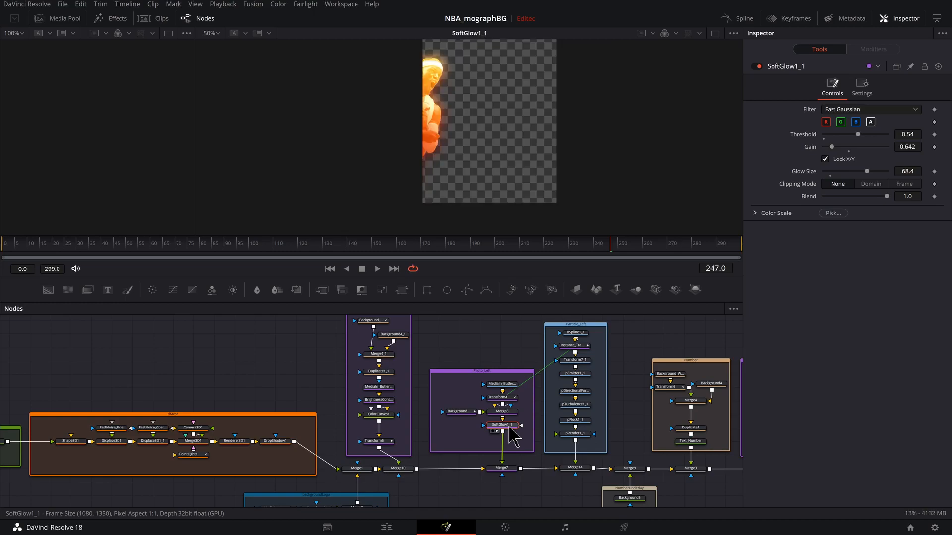
{"action": "left_click", "coordinate": [502, 468]}
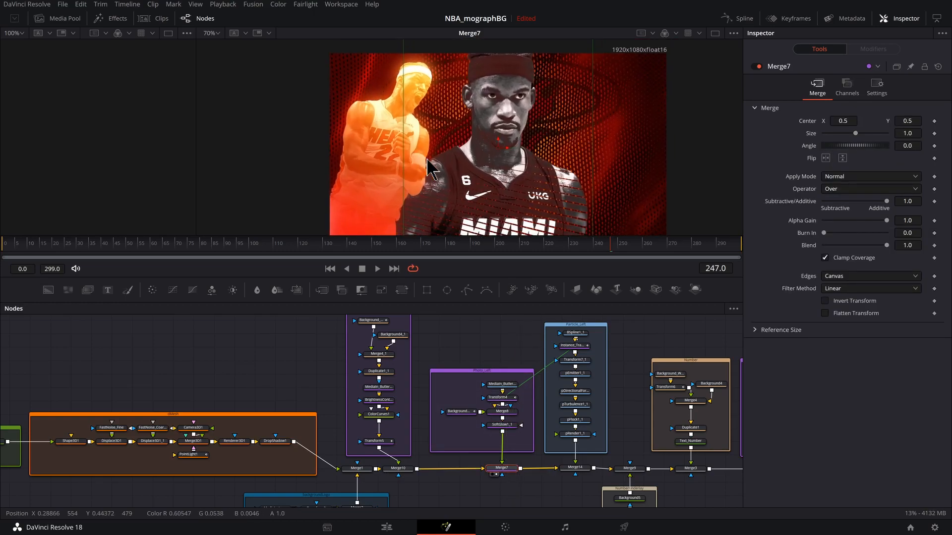
{"action": "mouse_move", "coordinate": [492, 415]}
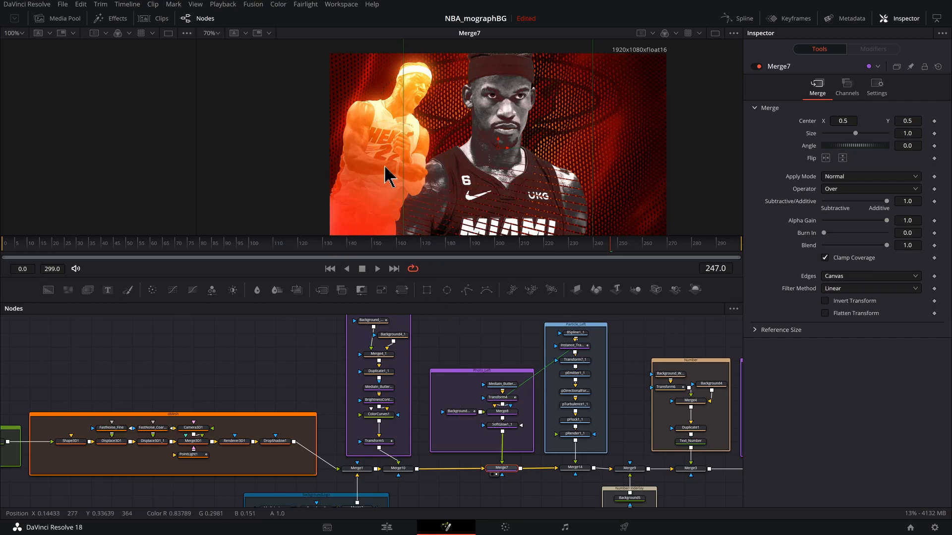
{"action": "mouse_move", "coordinate": [425, 133]}
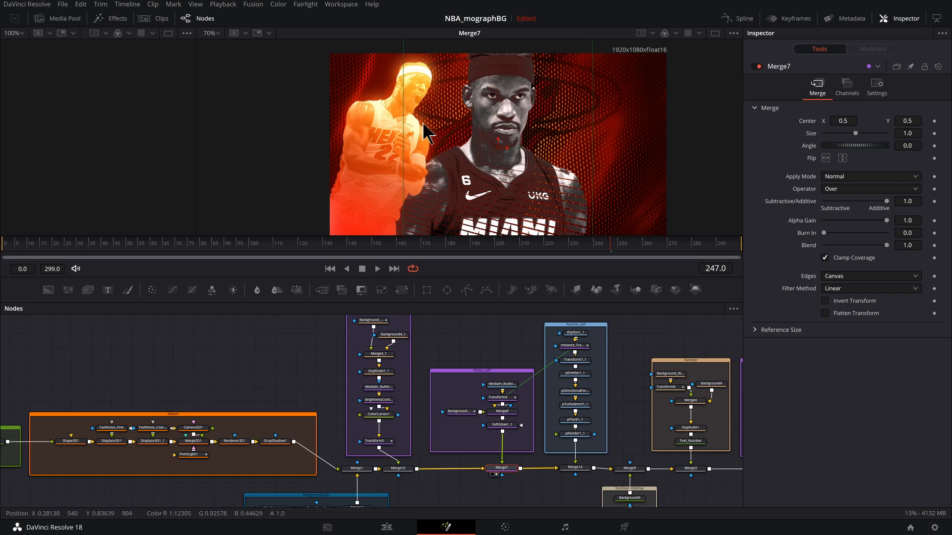
{"action": "mouse_move", "coordinate": [601, 443]}
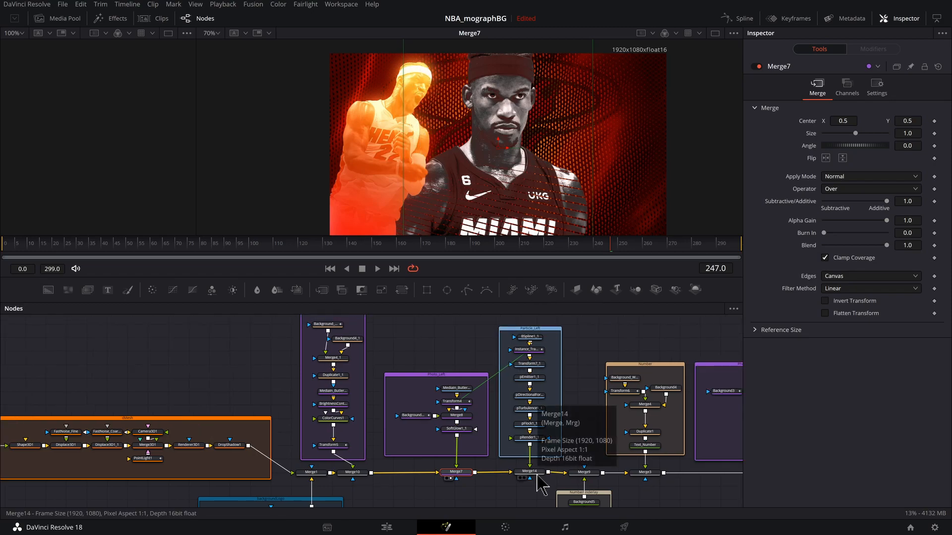
View Merge14, the Screen-mode particle blend over the glowing photo and portrait.
{"action": "left_click", "coordinate": [528, 471]}
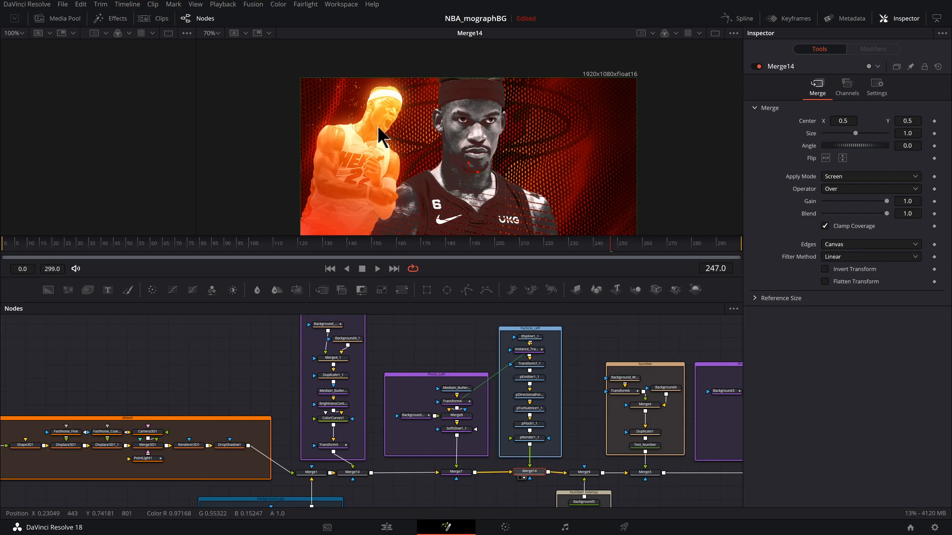
{"action": "mouse_move", "coordinate": [362, 140]}
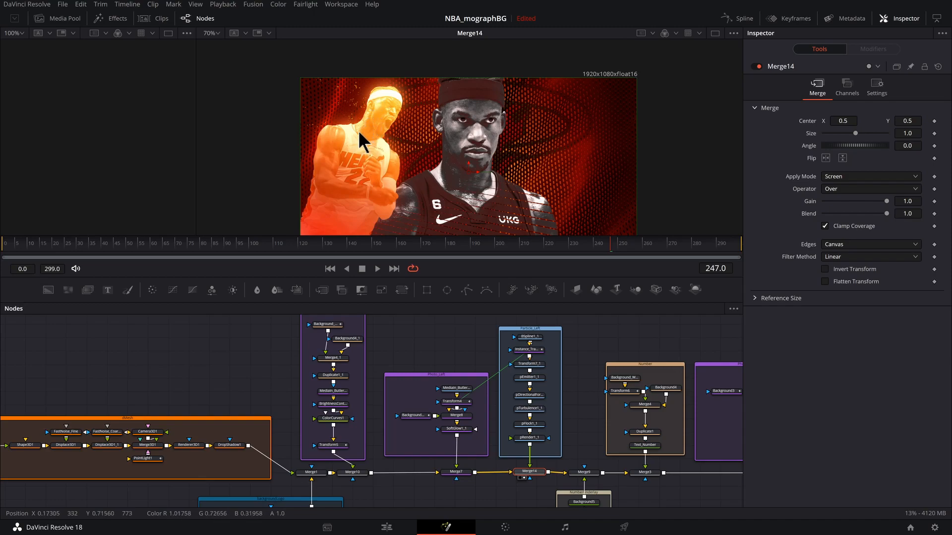
{"action": "mouse_move", "coordinate": [448, 273]}
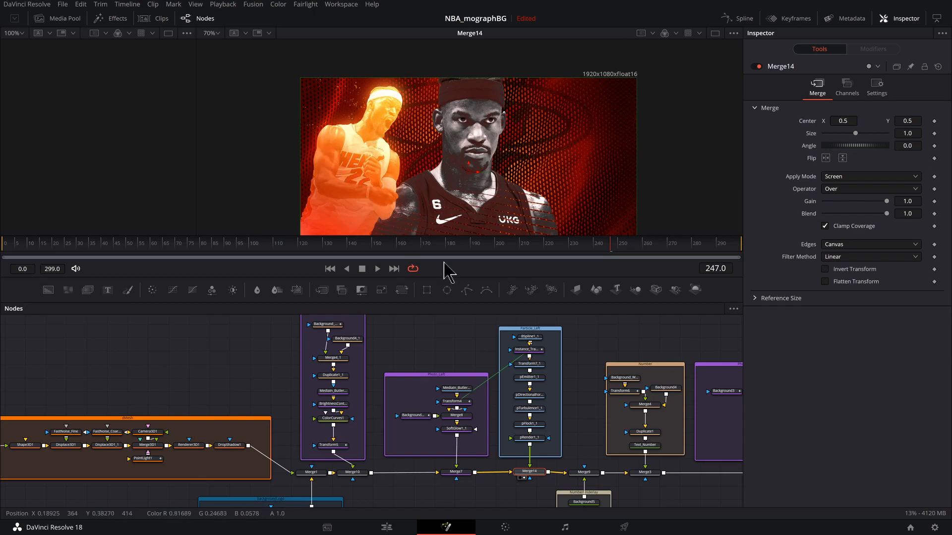
{"action": "mouse_move", "coordinate": [595, 389]}
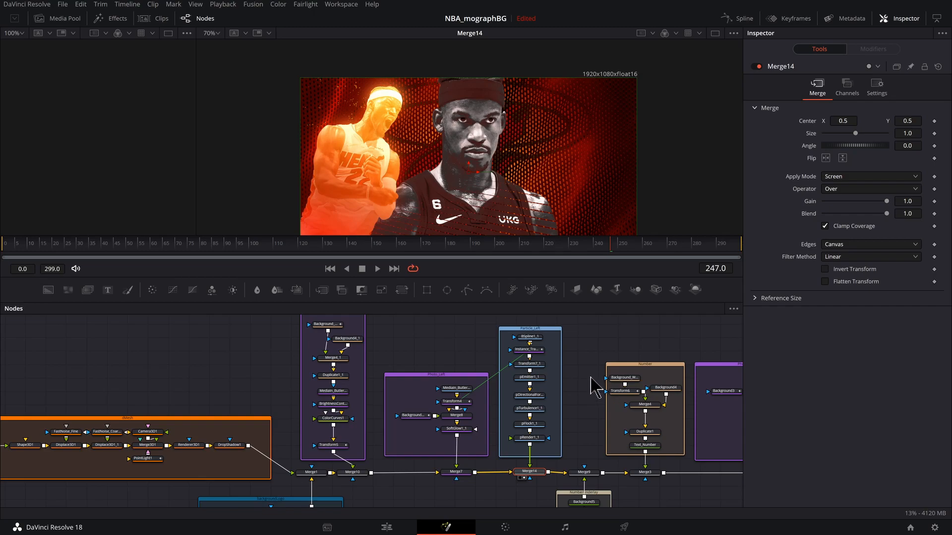
{"action": "mouse_move", "coordinate": [582, 383]}
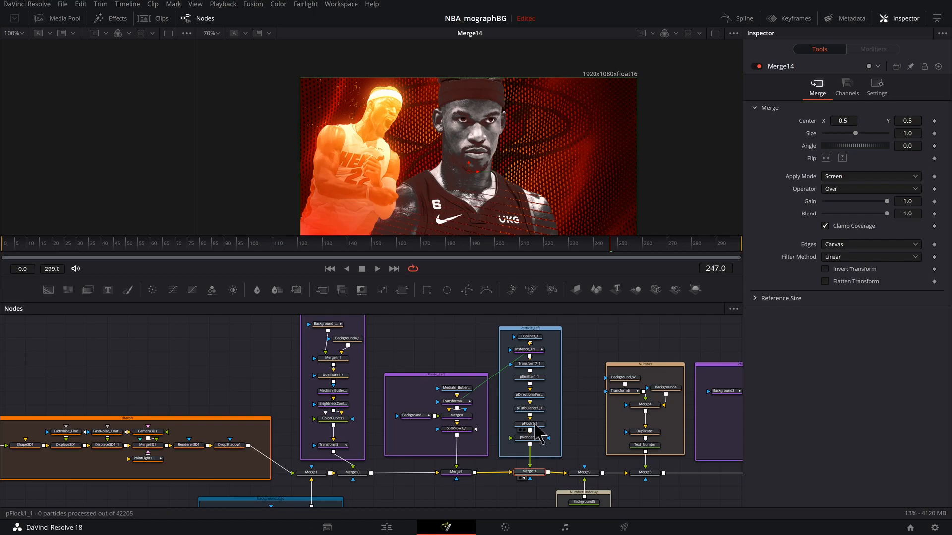
{"action": "mouse_move", "coordinate": [539, 428]}
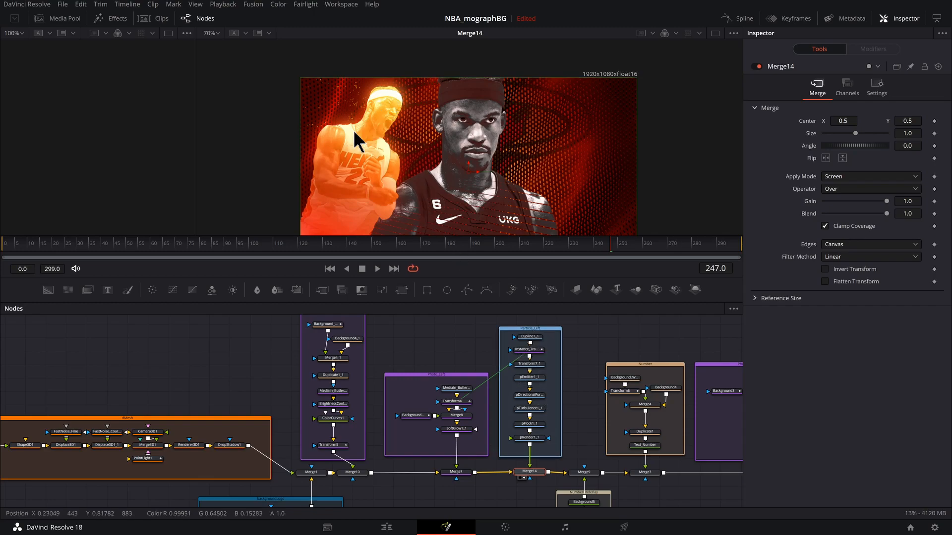
{"action": "mouse_move", "coordinate": [581, 294]}
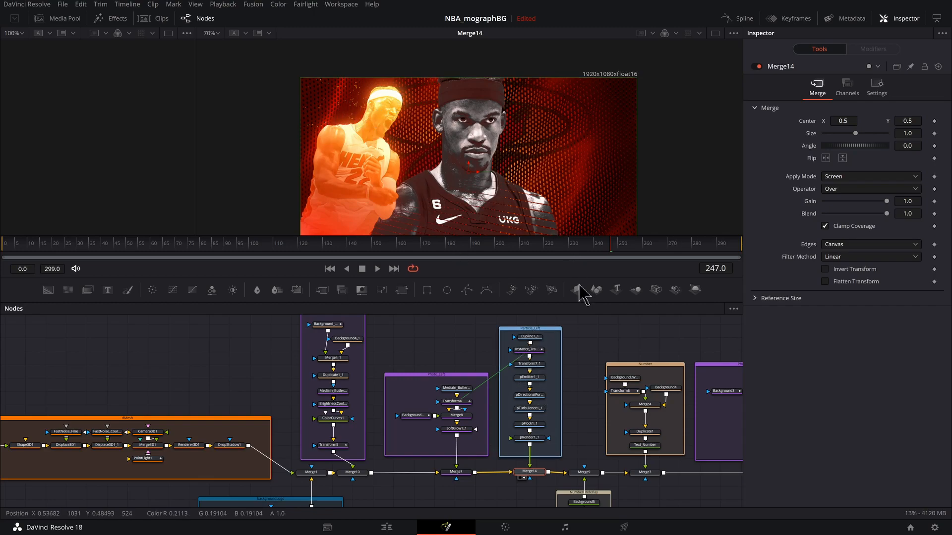
{"action": "mouse_move", "coordinate": [560, 442]}
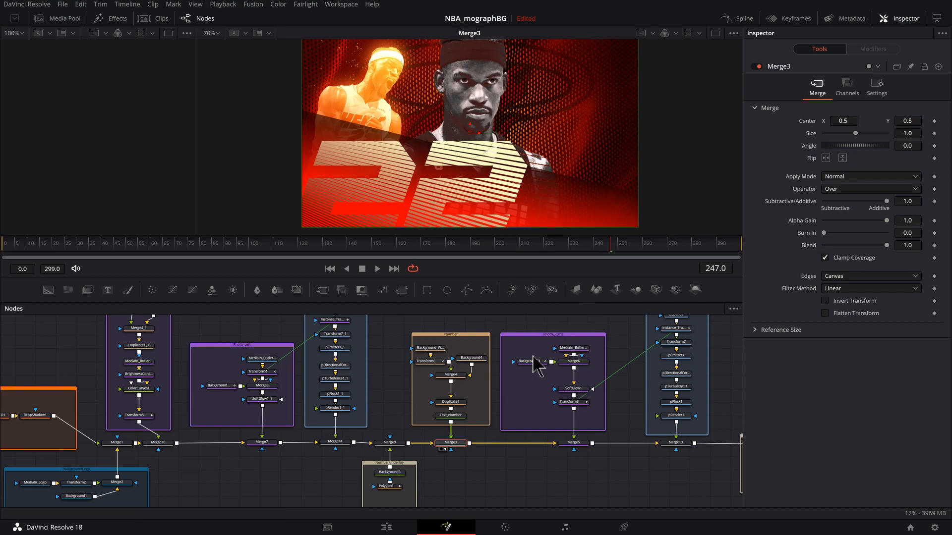
{"action": "mouse_move", "coordinate": [451, 408]}
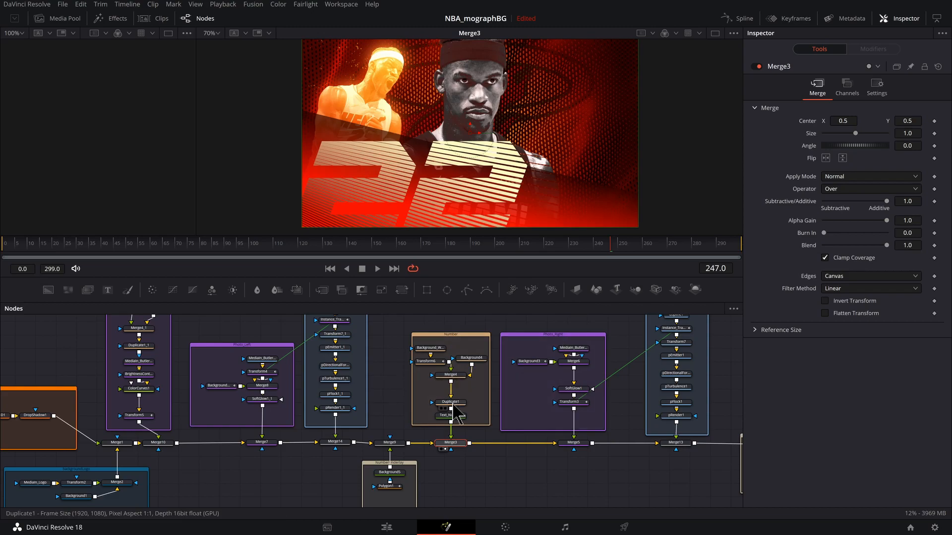
View Duplicate1's white diagonal stripe pattern on its own.
{"action": "left_click", "coordinate": [450, 402]}
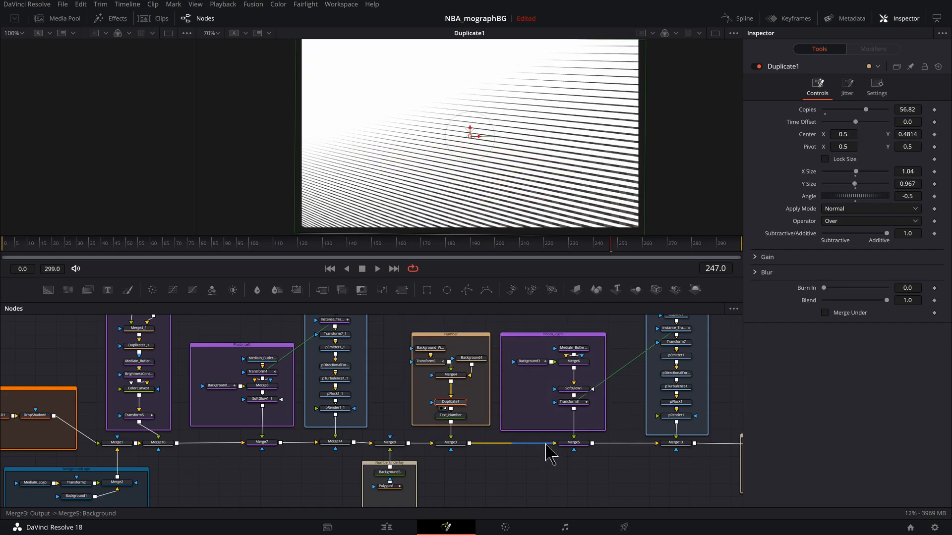
Step through Merge5, Merge13 and Merge11 to reach the JIMMY name composite.
{"action": "left_click", "coordinate": [572, 443]}
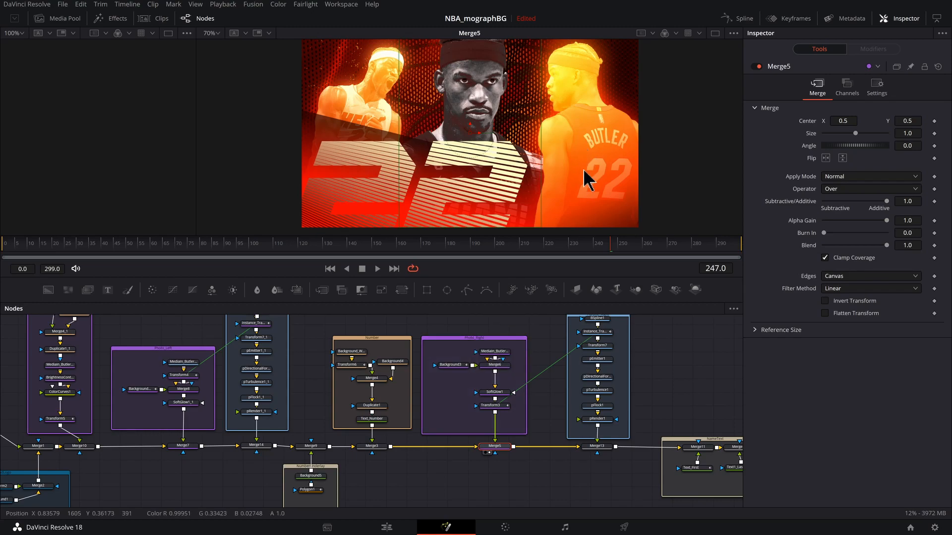
{"action": "mouse_move", "coordinate": [386, 103]}
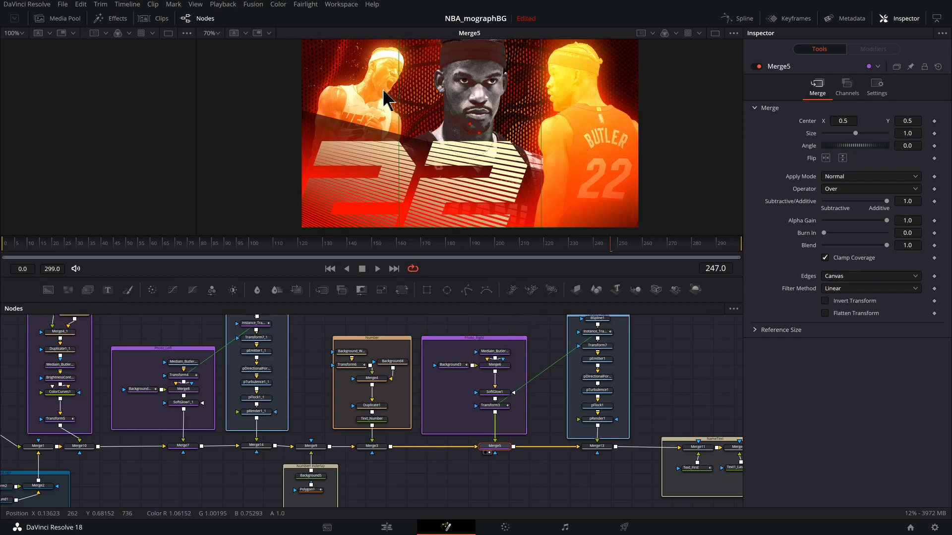
{"action": "mouse_move", "coordinate": [527, 343]}
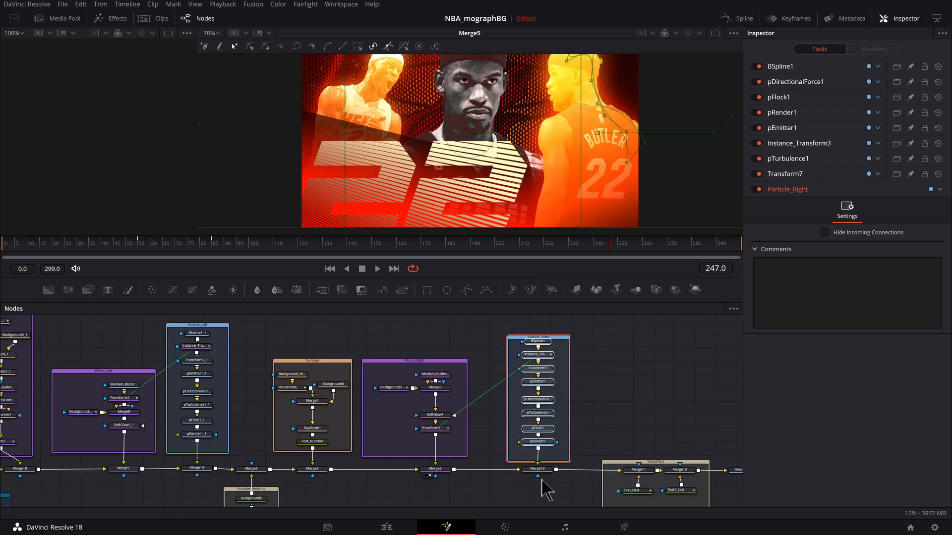
{"action": "left_click", "coordinate": [536, 470]}
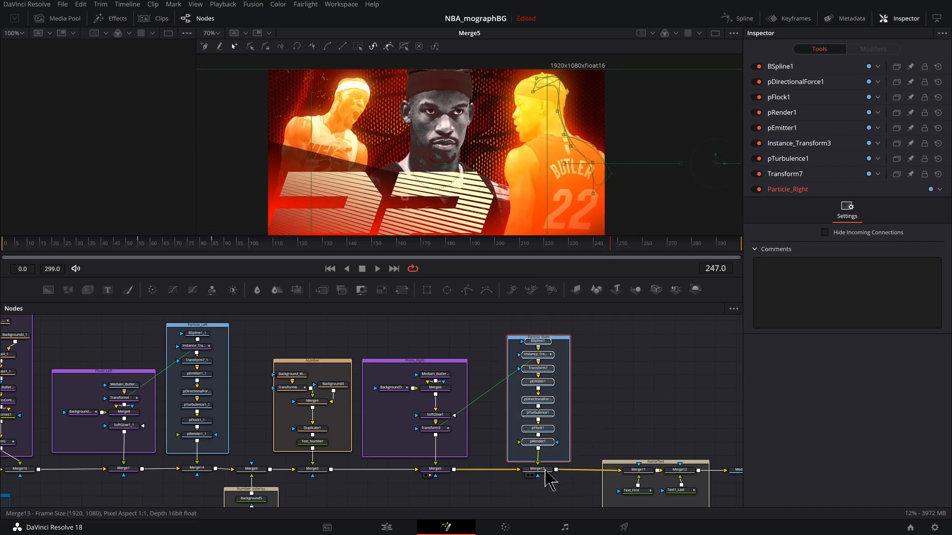
{"action": "left_click", "coordinate": [537, 468]}
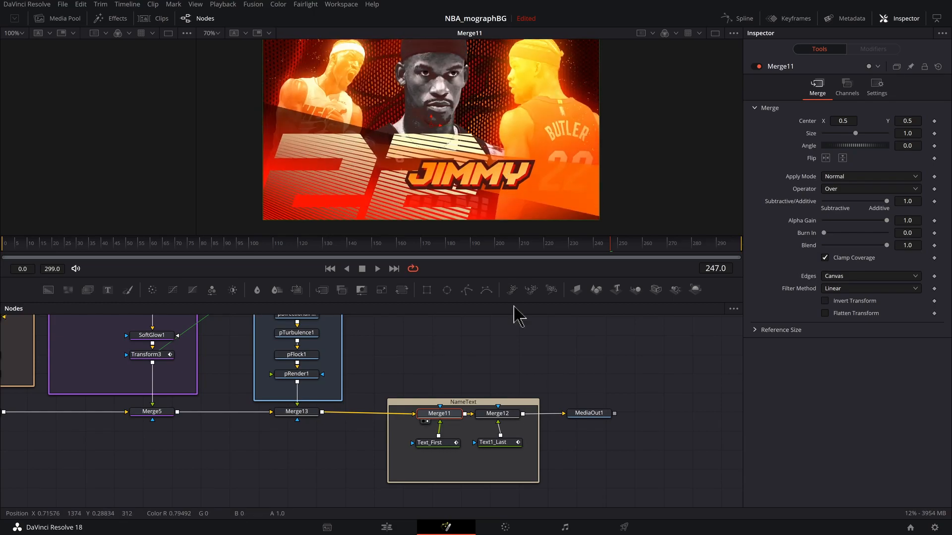
Select Merge12 to preview the full composite with JIMMY BUTLER over the photos.
{"action": "left_click", "coordinate": [497, 414]}
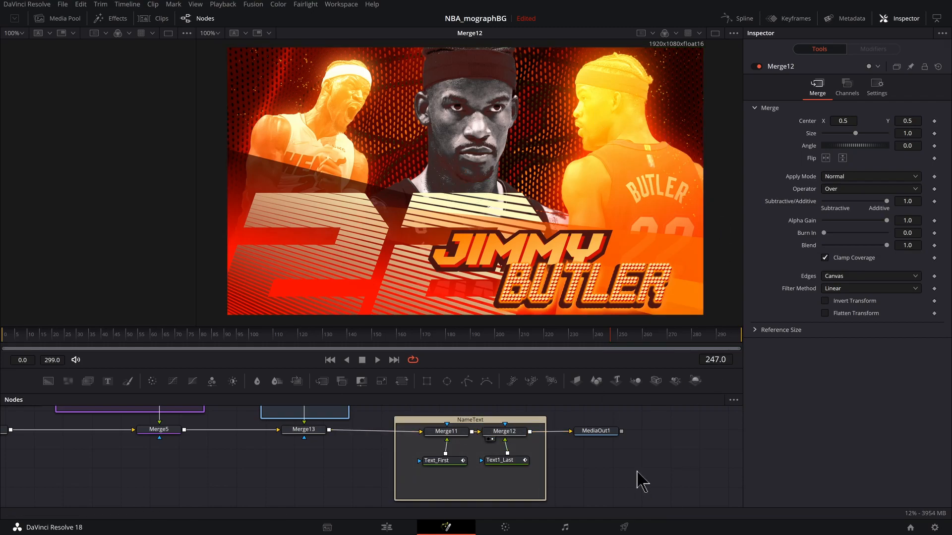
{"action": "mouse_move", "coordinate": [413, 160]}
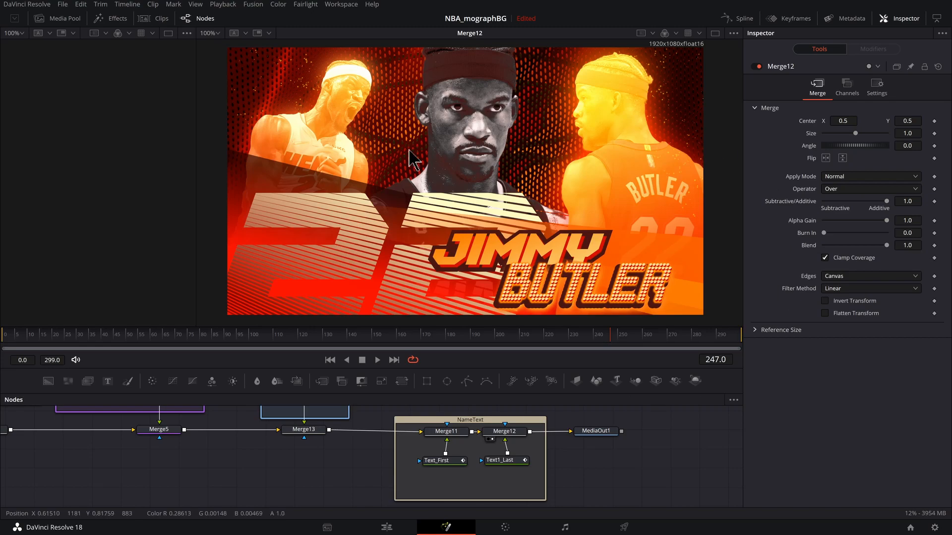
{"action": "mouse_move", "coordinate": [671, 282]}
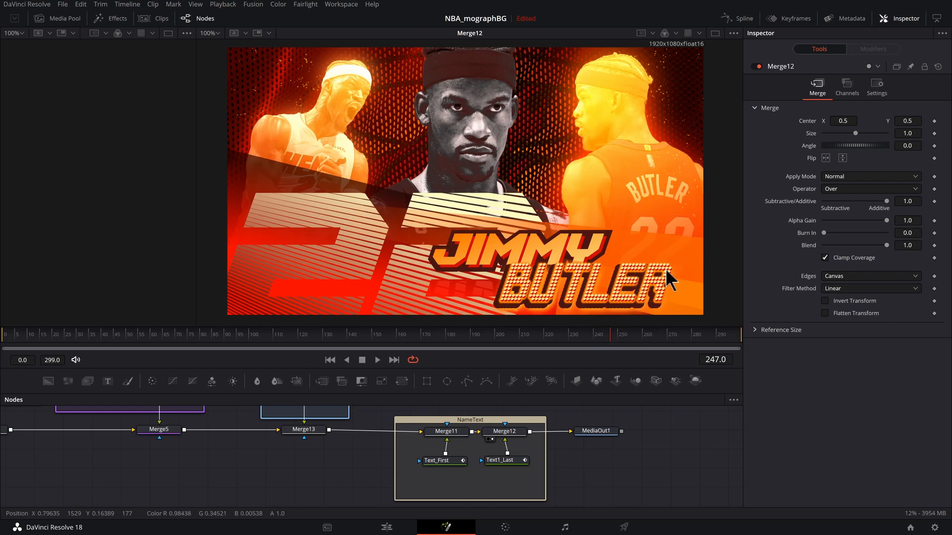
{"action": "mouse_move", "coordinate": [685, 495]}
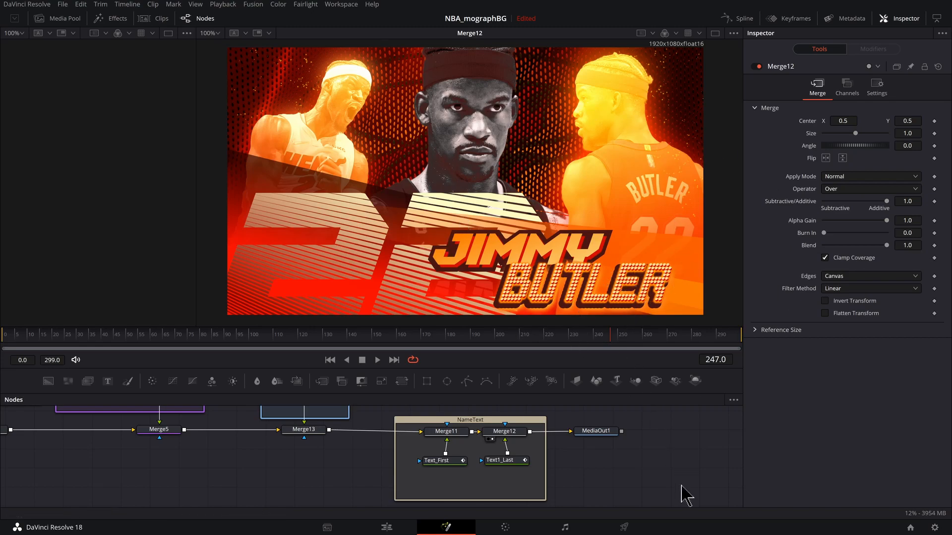
Switch to the Edit page showing Timeline 1 with the Fusion Composition clip.
{"action": "left_click", "coordinate": [385, 527]}
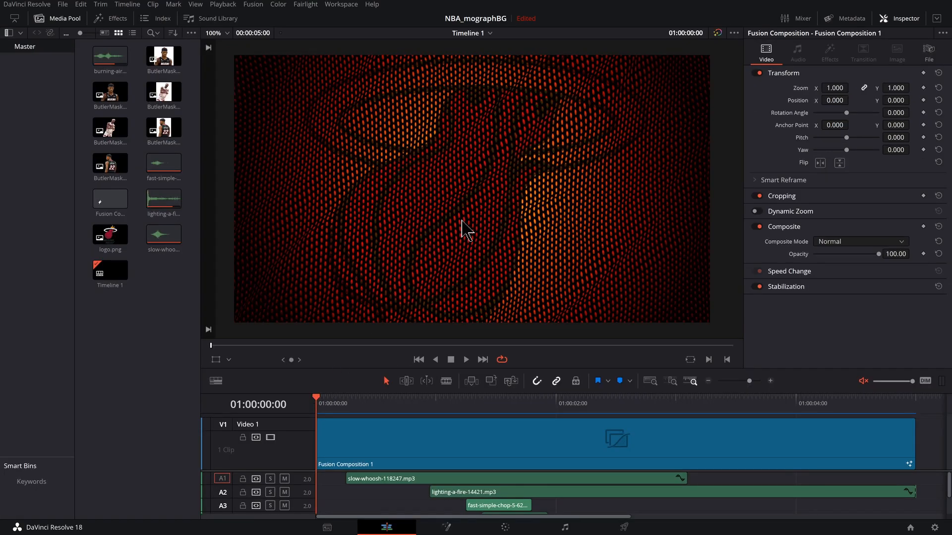
{"action": "mouse_move", "coordinate": [468, 222]}
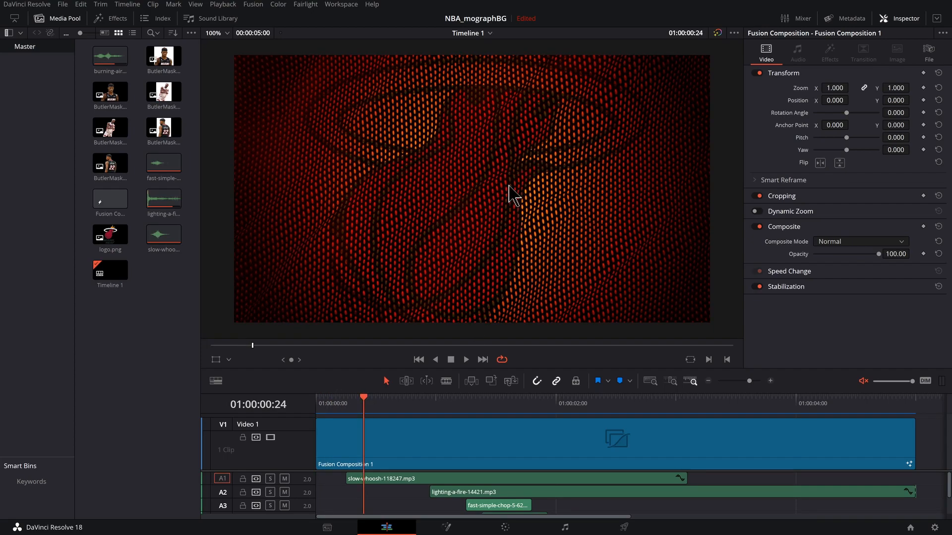
{"action": "mouse_move", "coordinate": [382, 210]}
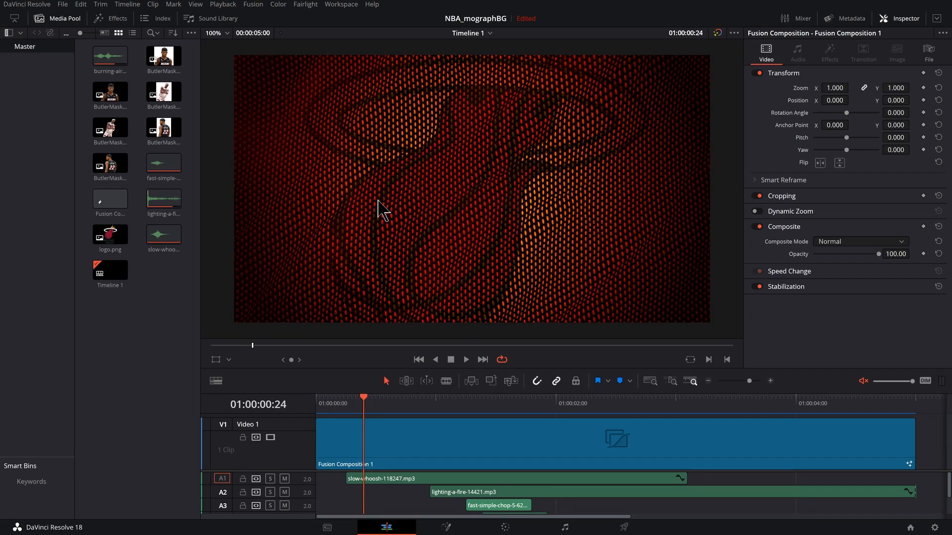
{"action": "mouse_move", "coordinate": [625, 216]}
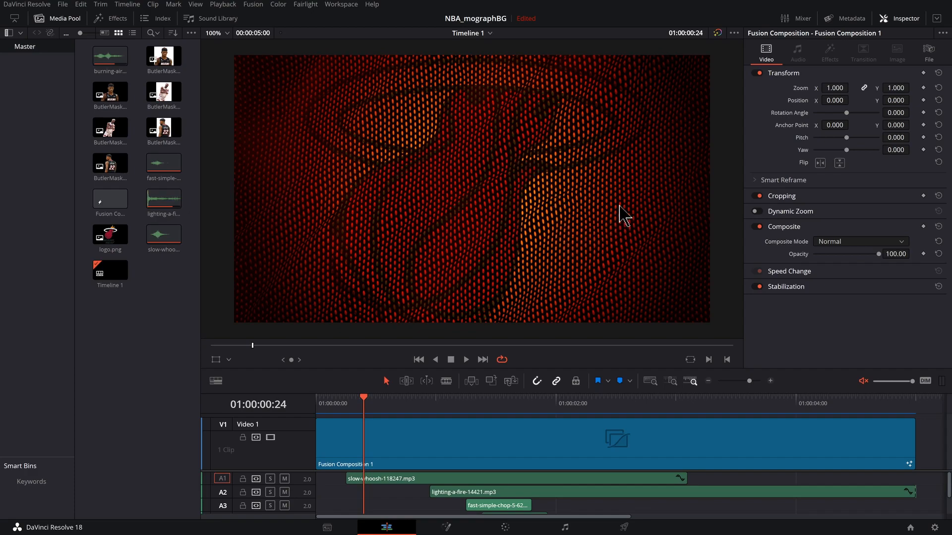
{"action": "mouse_move", "coordinate": [579, 205]}
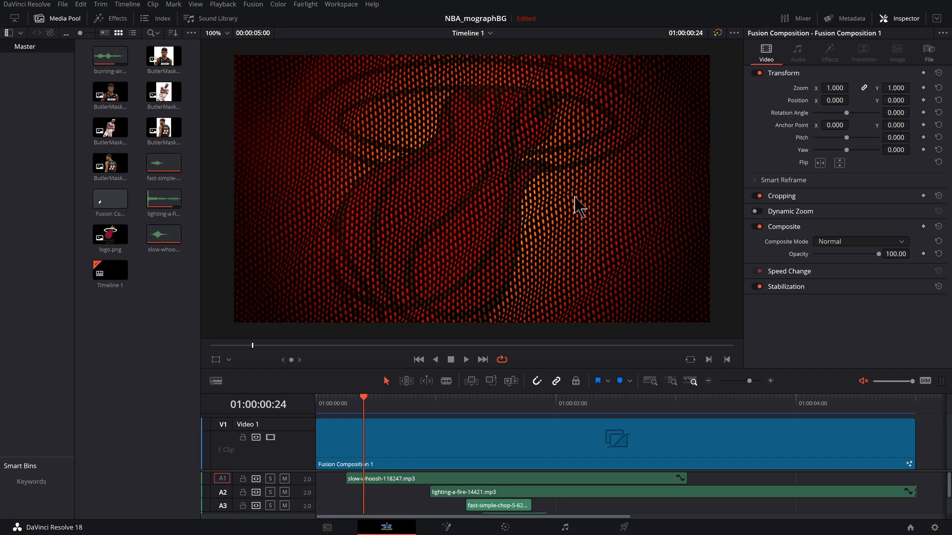
{"action": "mouse_move", "coordinate": [357, 384]}
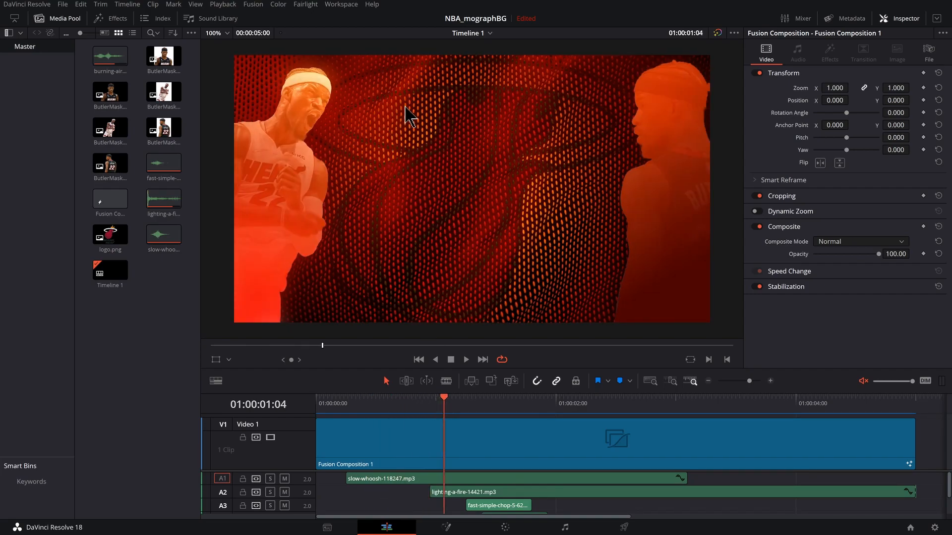
{"action": "mouse_move", "coordinate": [412, 98]}
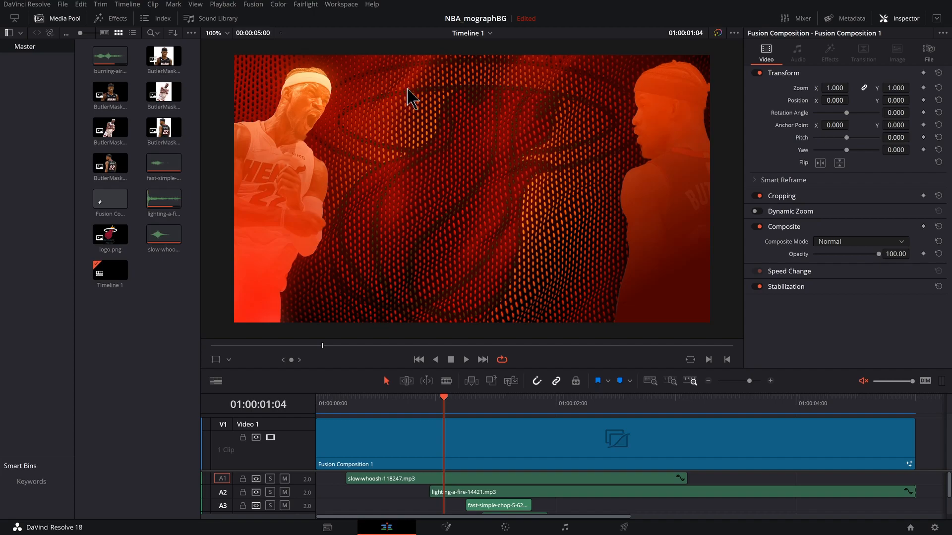
{"action": "mouse_move", "coordinate": [378, 92]}
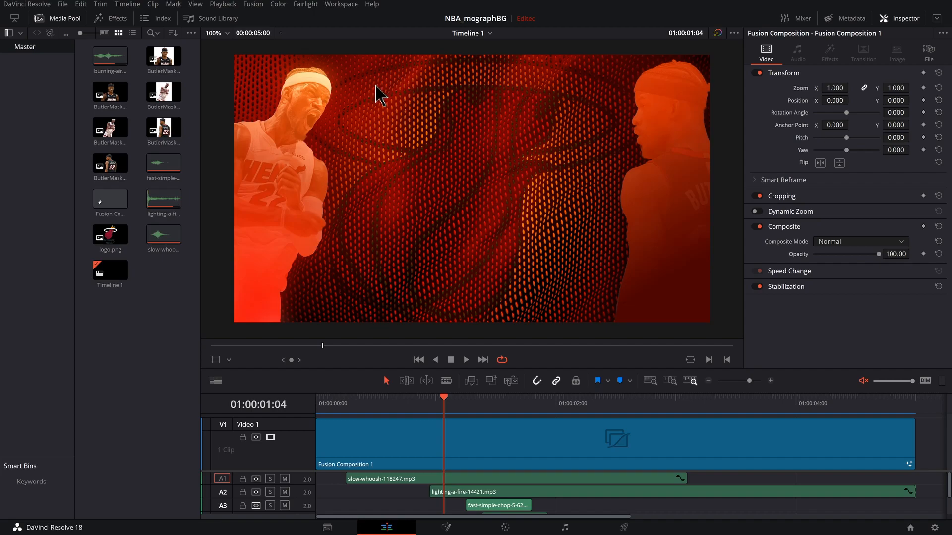
{"action": "mouse_move", "coordinate": [388, 124]}
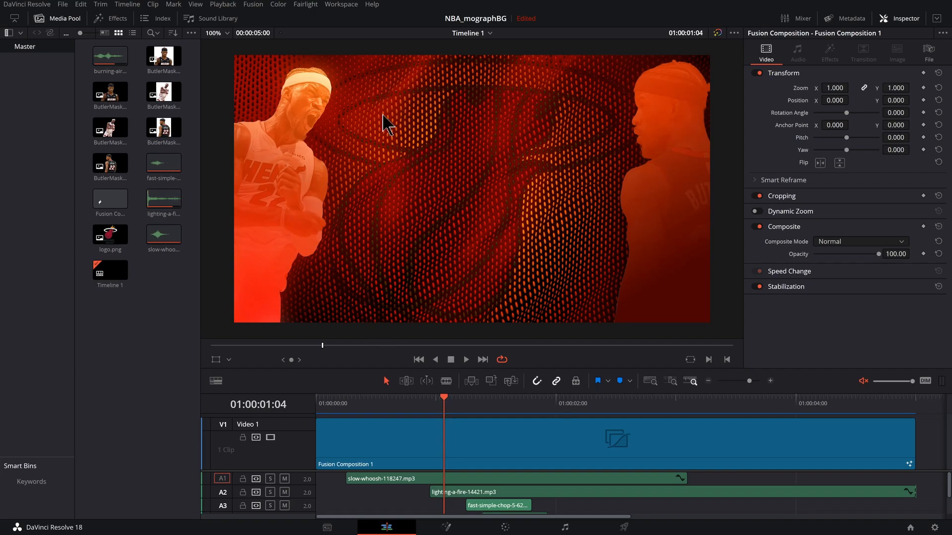
Move the playhead to about 01:00:01:15, where the striped center photo slides in.
{"action": "left_click", "coordinate": [456, 398]}
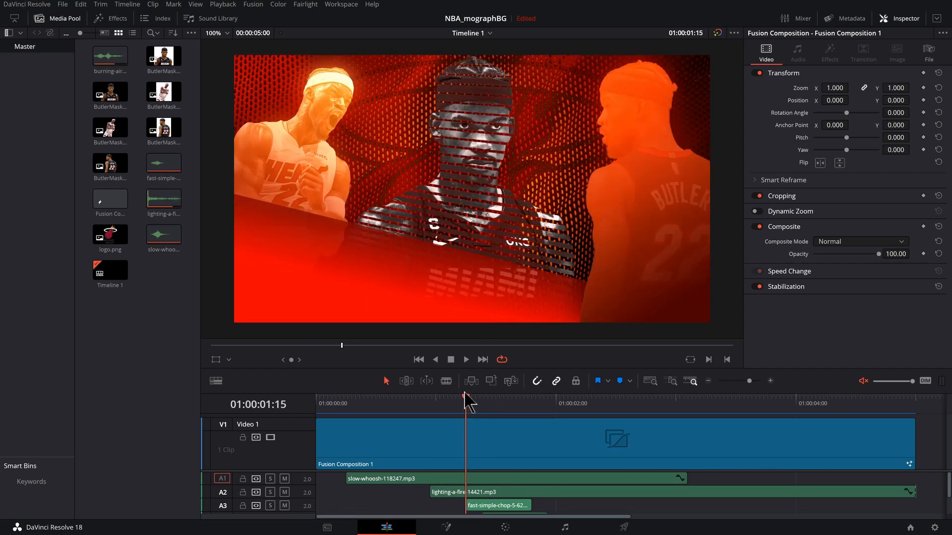
{"action": "mouse_move", "coordinate": [659, 188]}
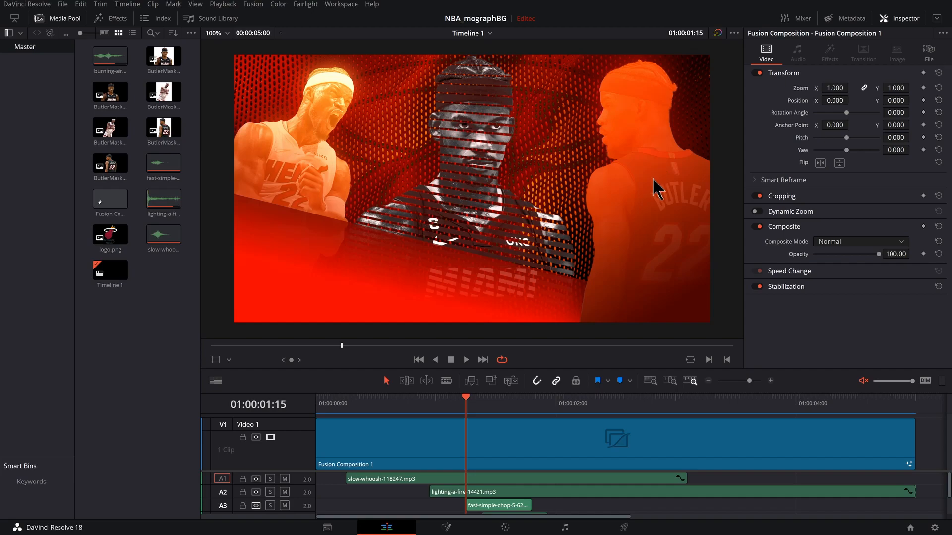
{"action": "mouse_move", "coordinate": [468, 404]}
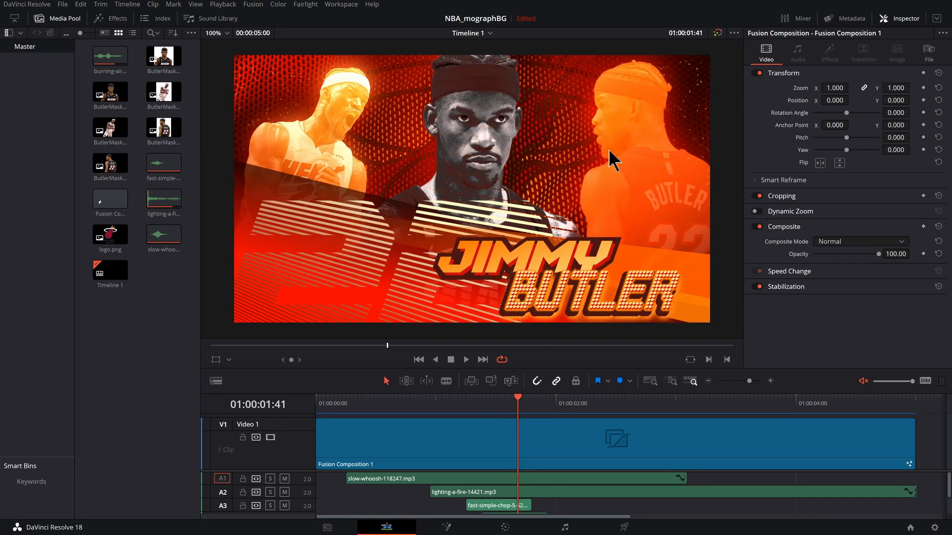
{"action": "mouse_move", "coordinate": [517, 391]}
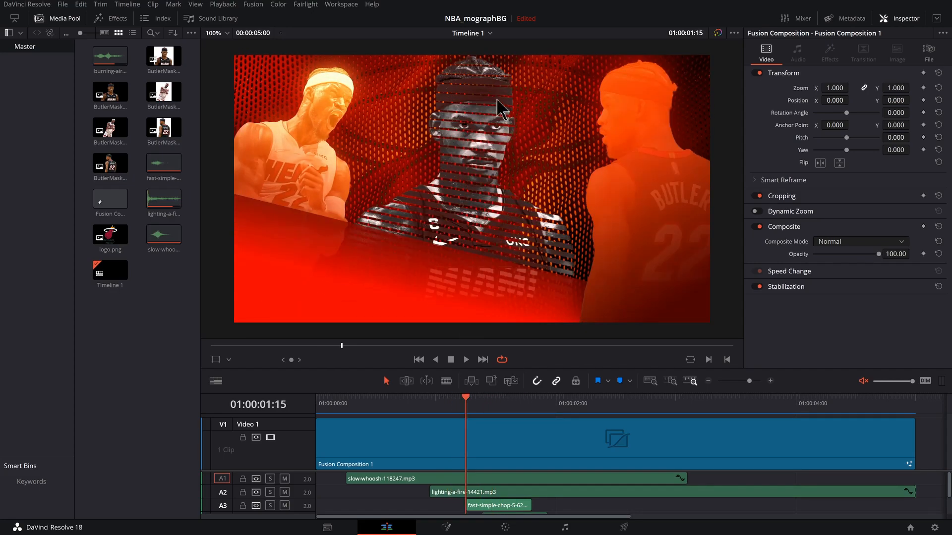
{"action": "mouse_move", "coordinate": [465, 176]}
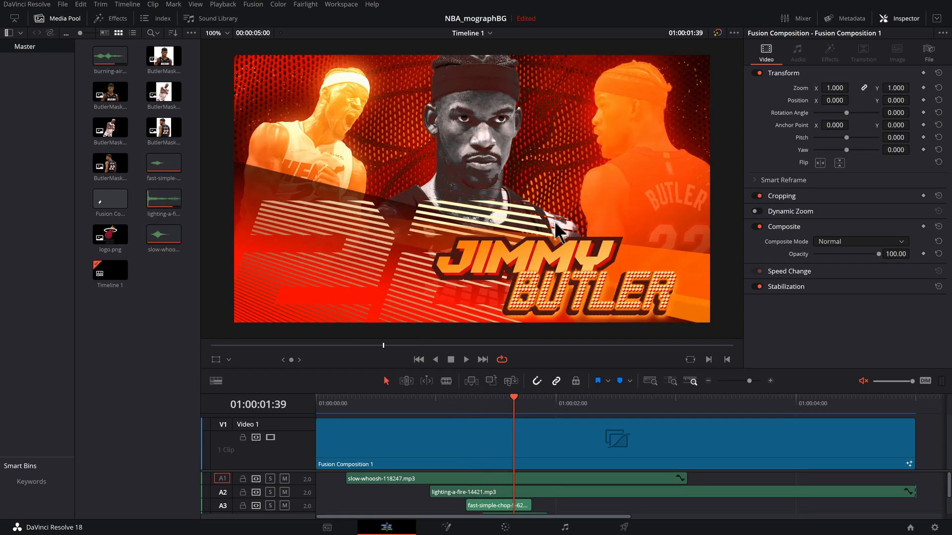
{"action": "mouse_move", "coordinate": [543, 258]}
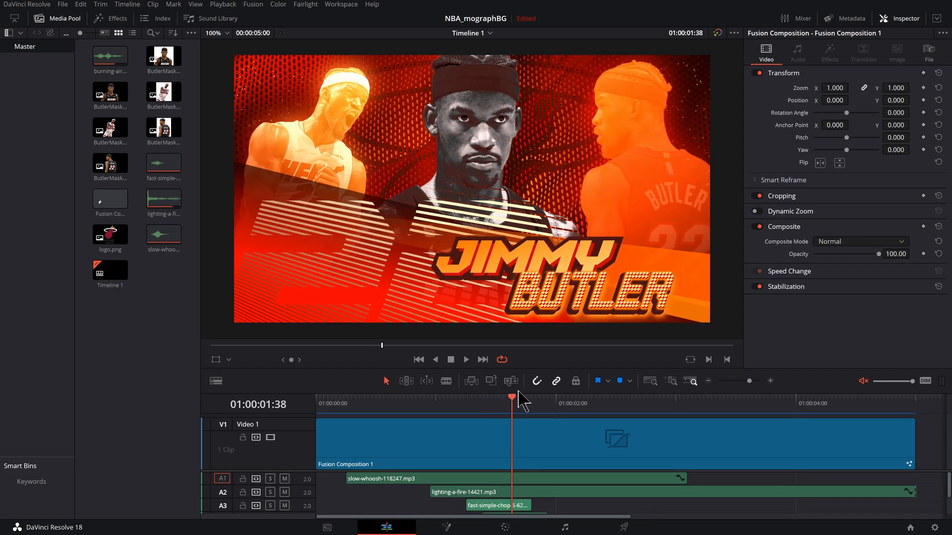
Jump ahead to 01:00:03:00 for the full JIMMY BUTLER title, then back to the background-only opening.
{"action": "left_click", "coordinate": [570, 403]}
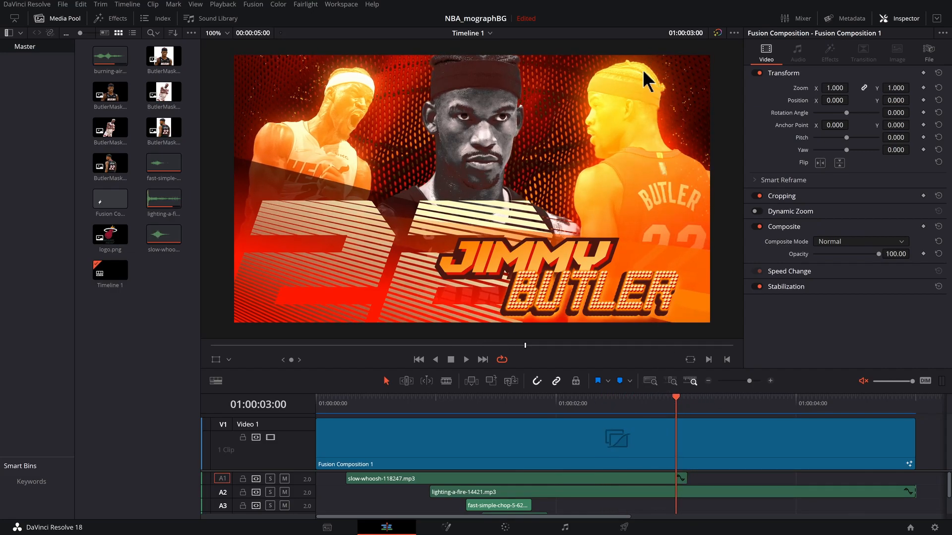
{"action": "mouse_move", "coordinate": [655, 85]}
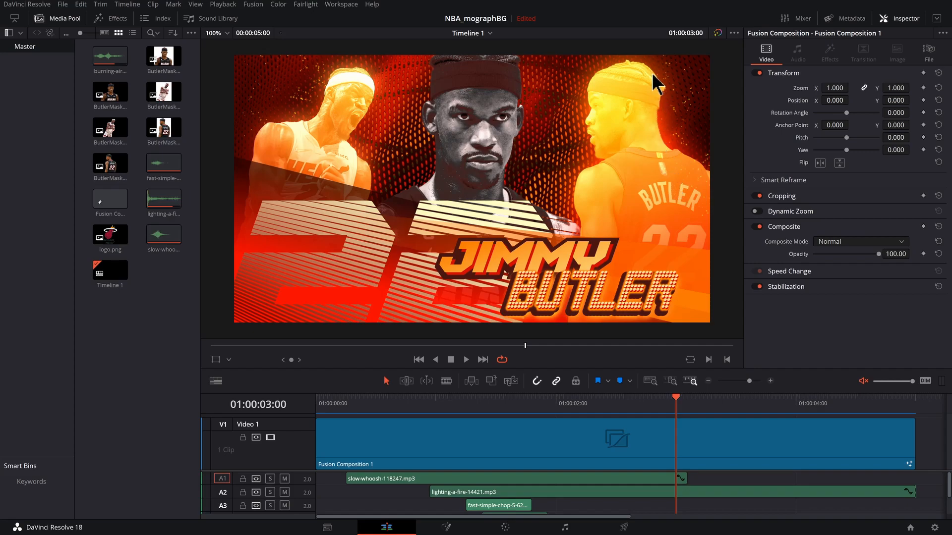
{"action": "mouse_move", "coordinate": [692, 179]}
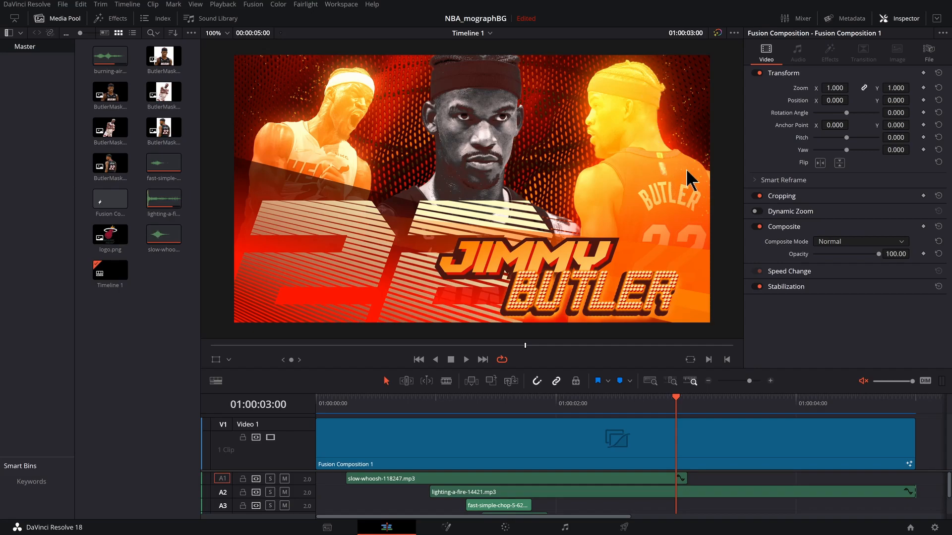
{"action": "mouse_move", "coordinate": [680, 410]}
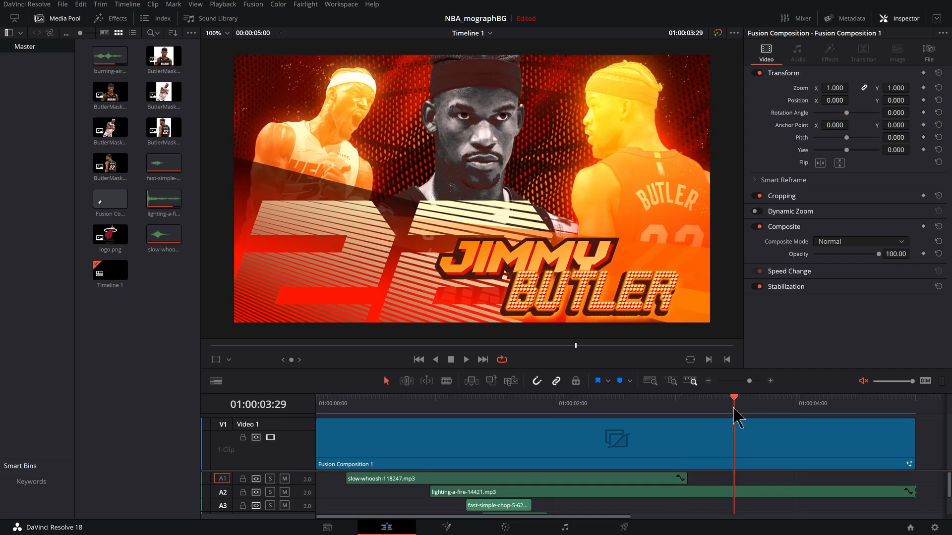
{"action": "left_click", "coordinate": [371, 395]}
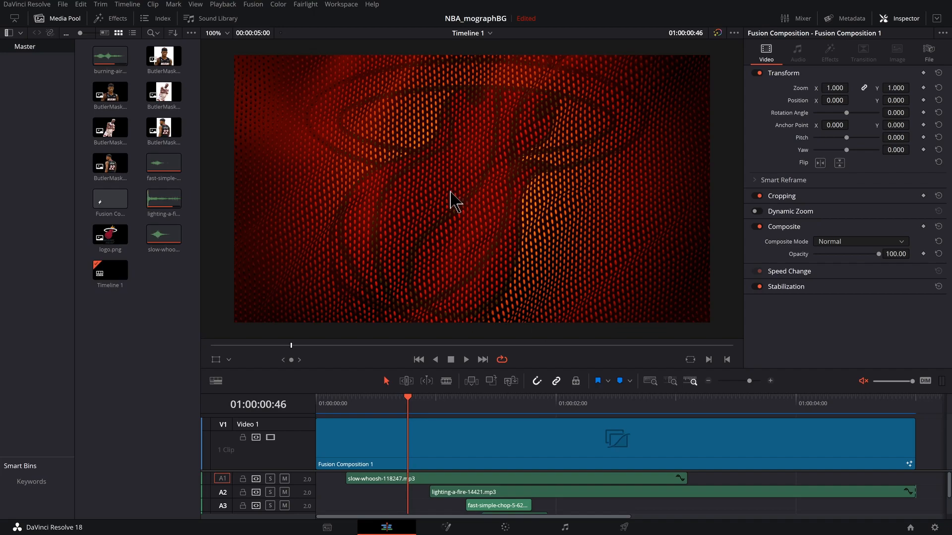
{"action": "mouse_move", "coordinate": [454, 196]}
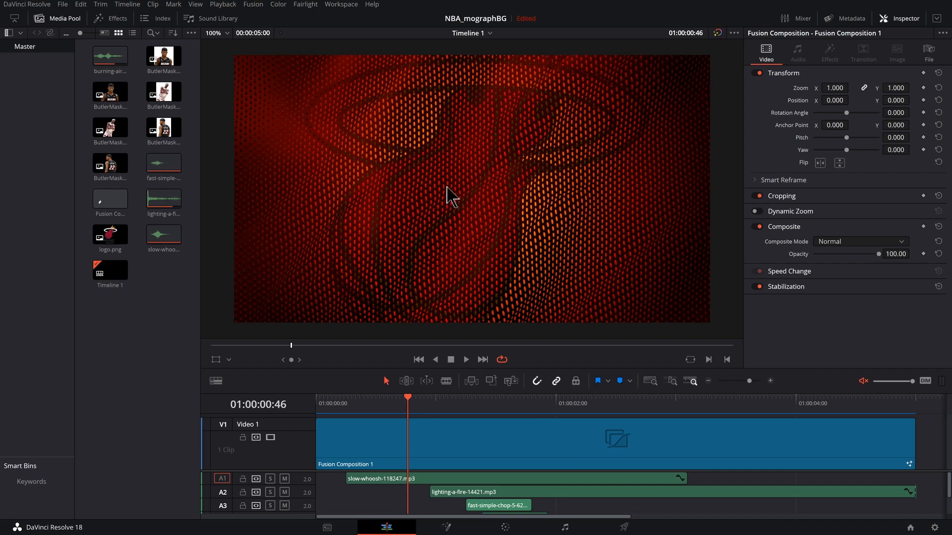